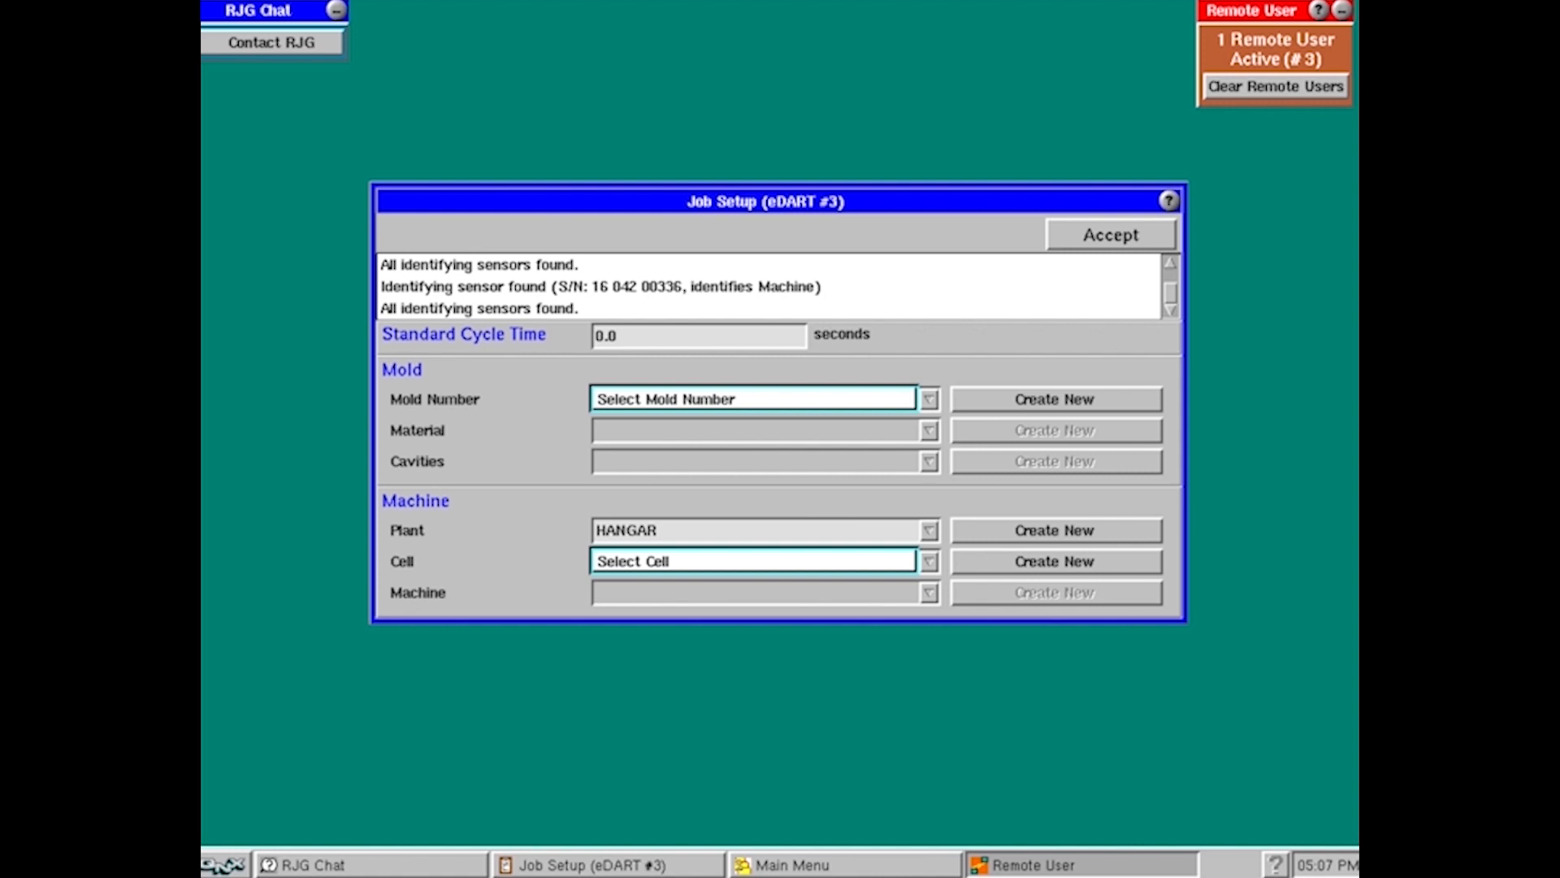
mouse_move(358, 518)
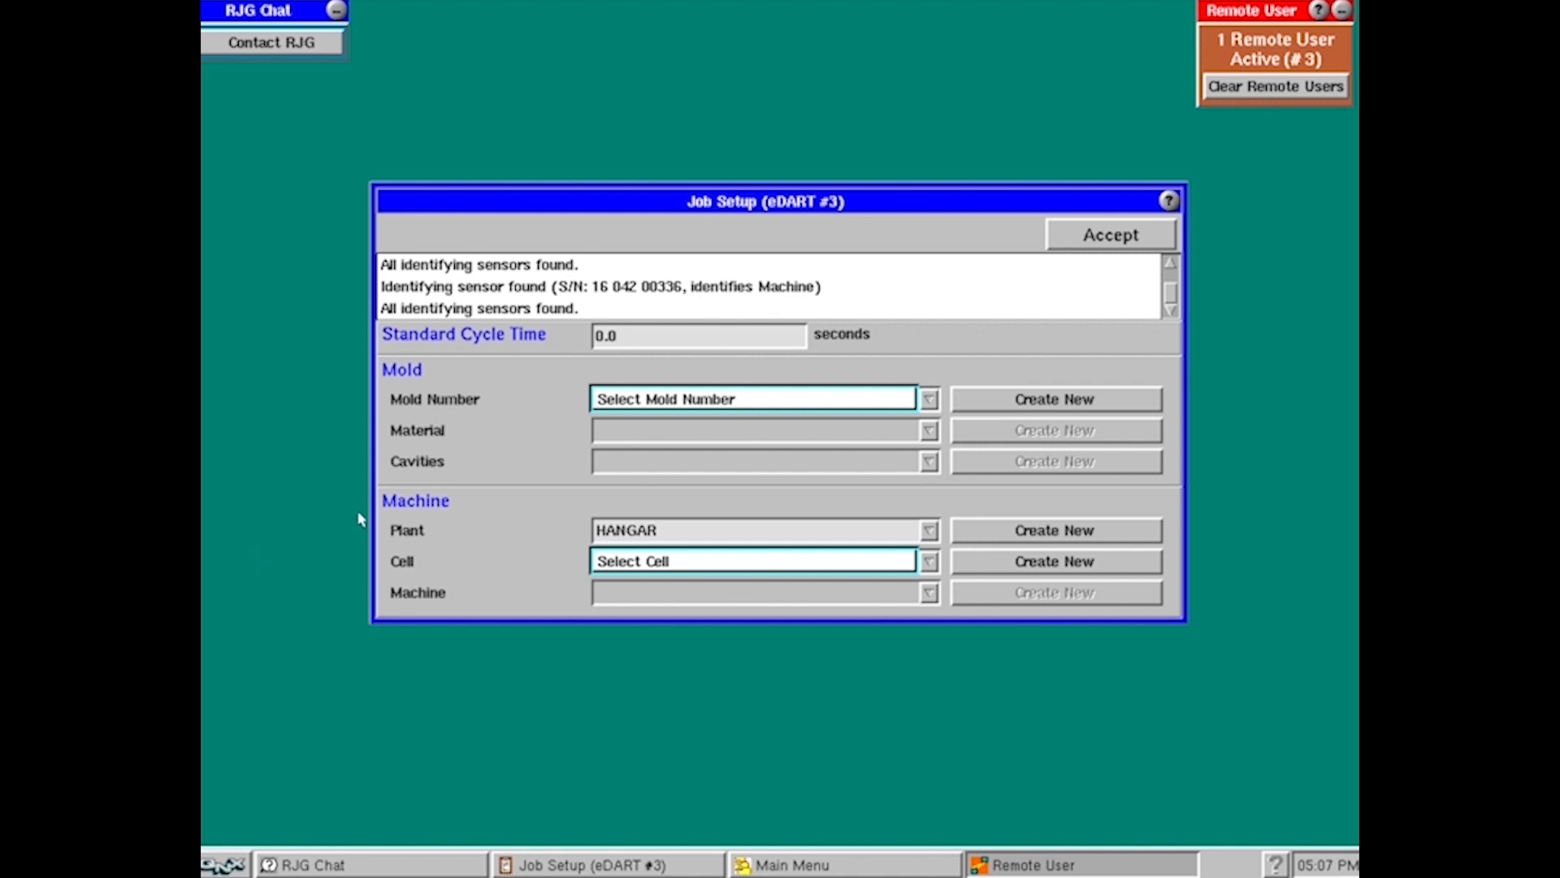
mouse_move(642, 648)
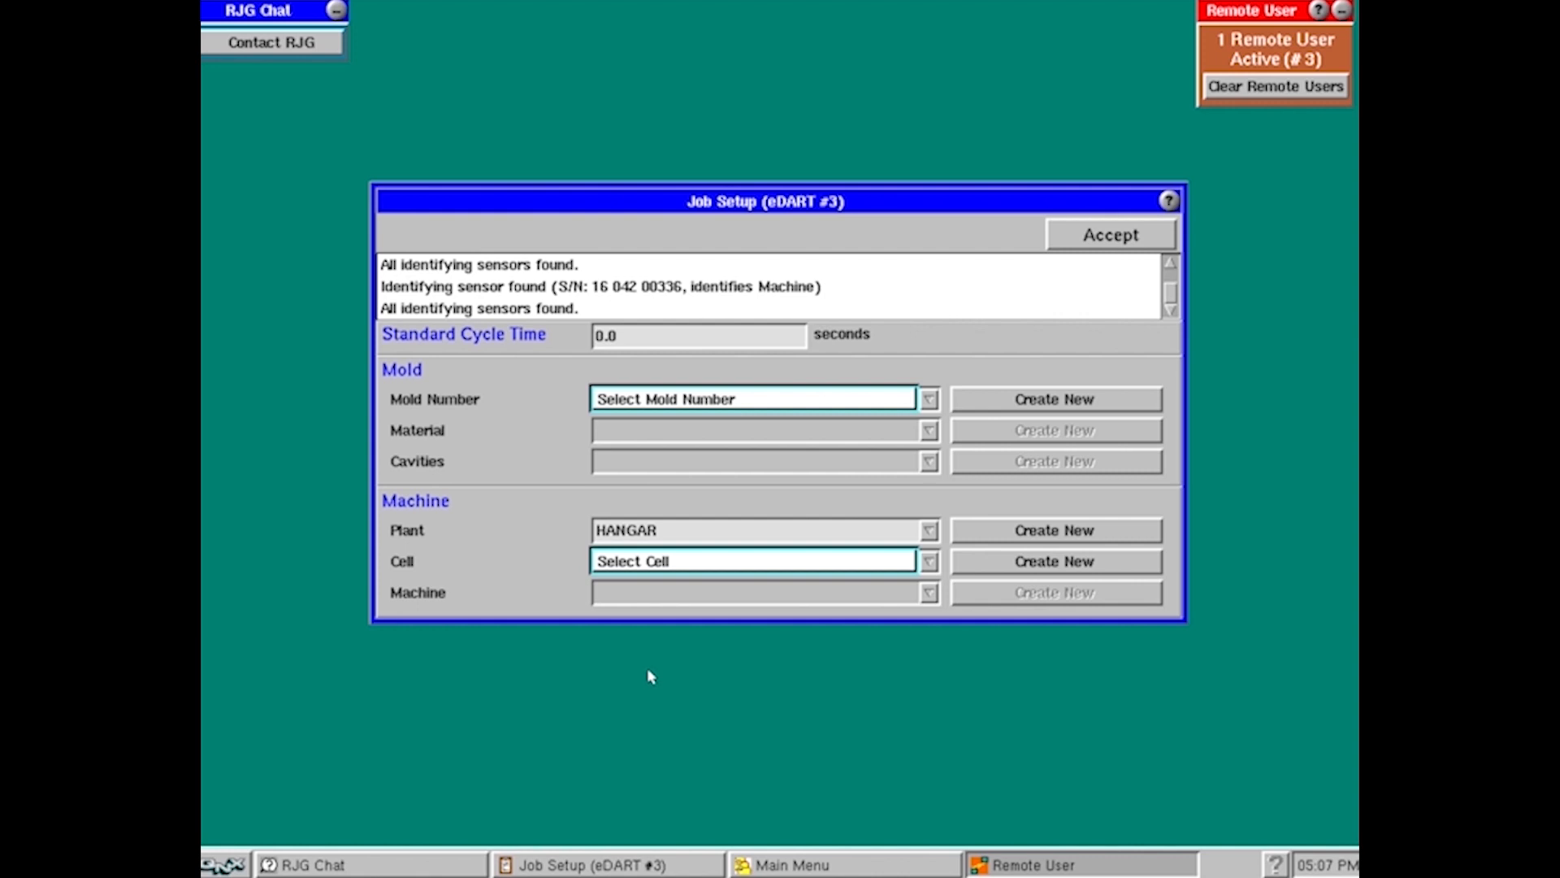
mouse_move(664, 599)
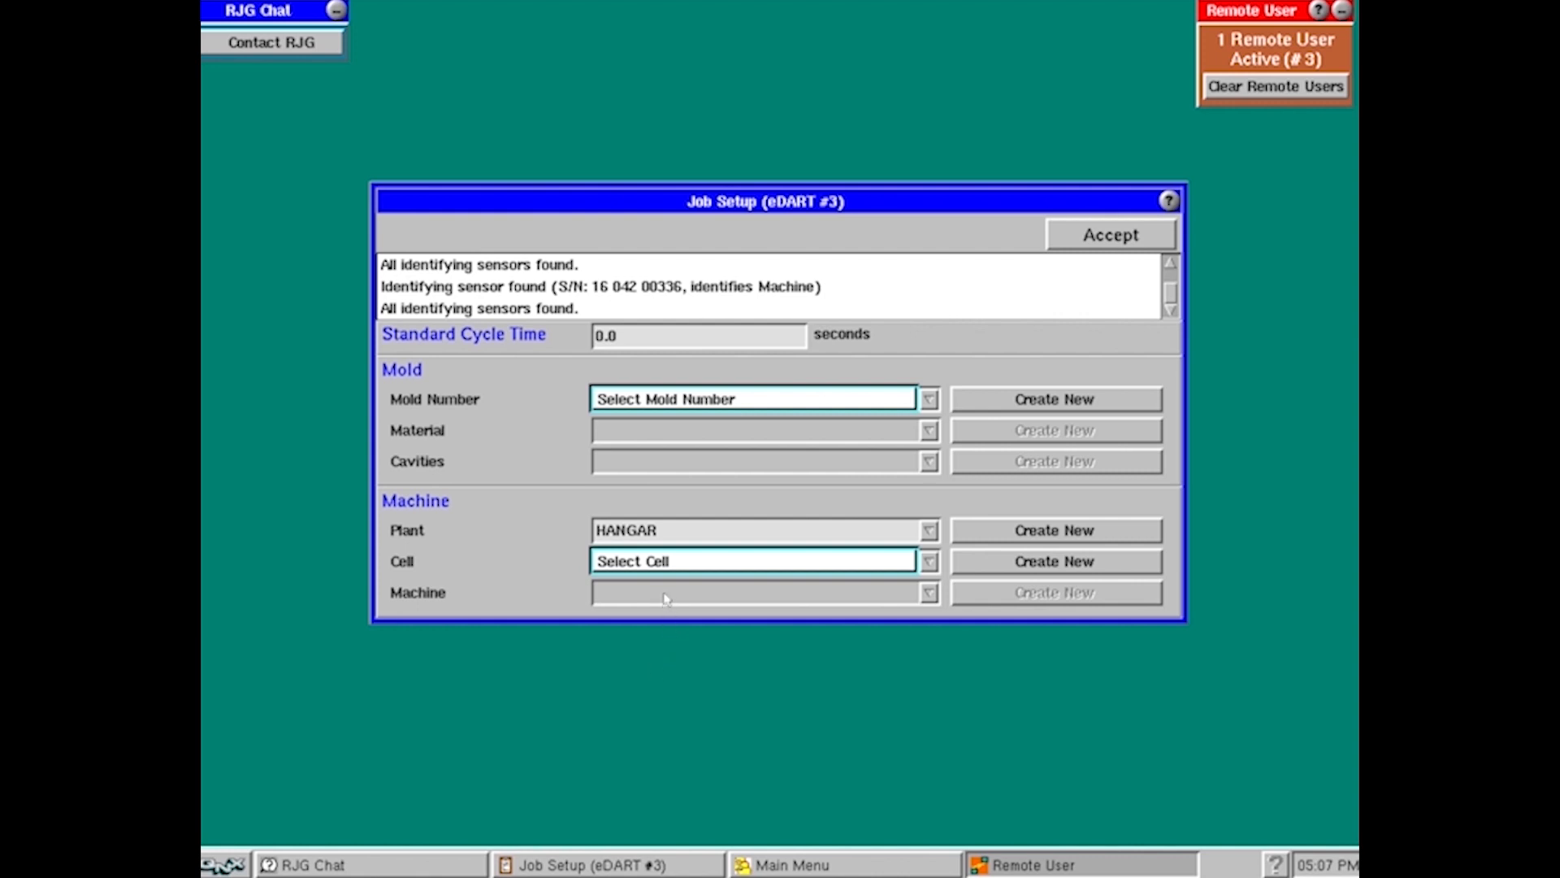
mouse_move(665, 429)
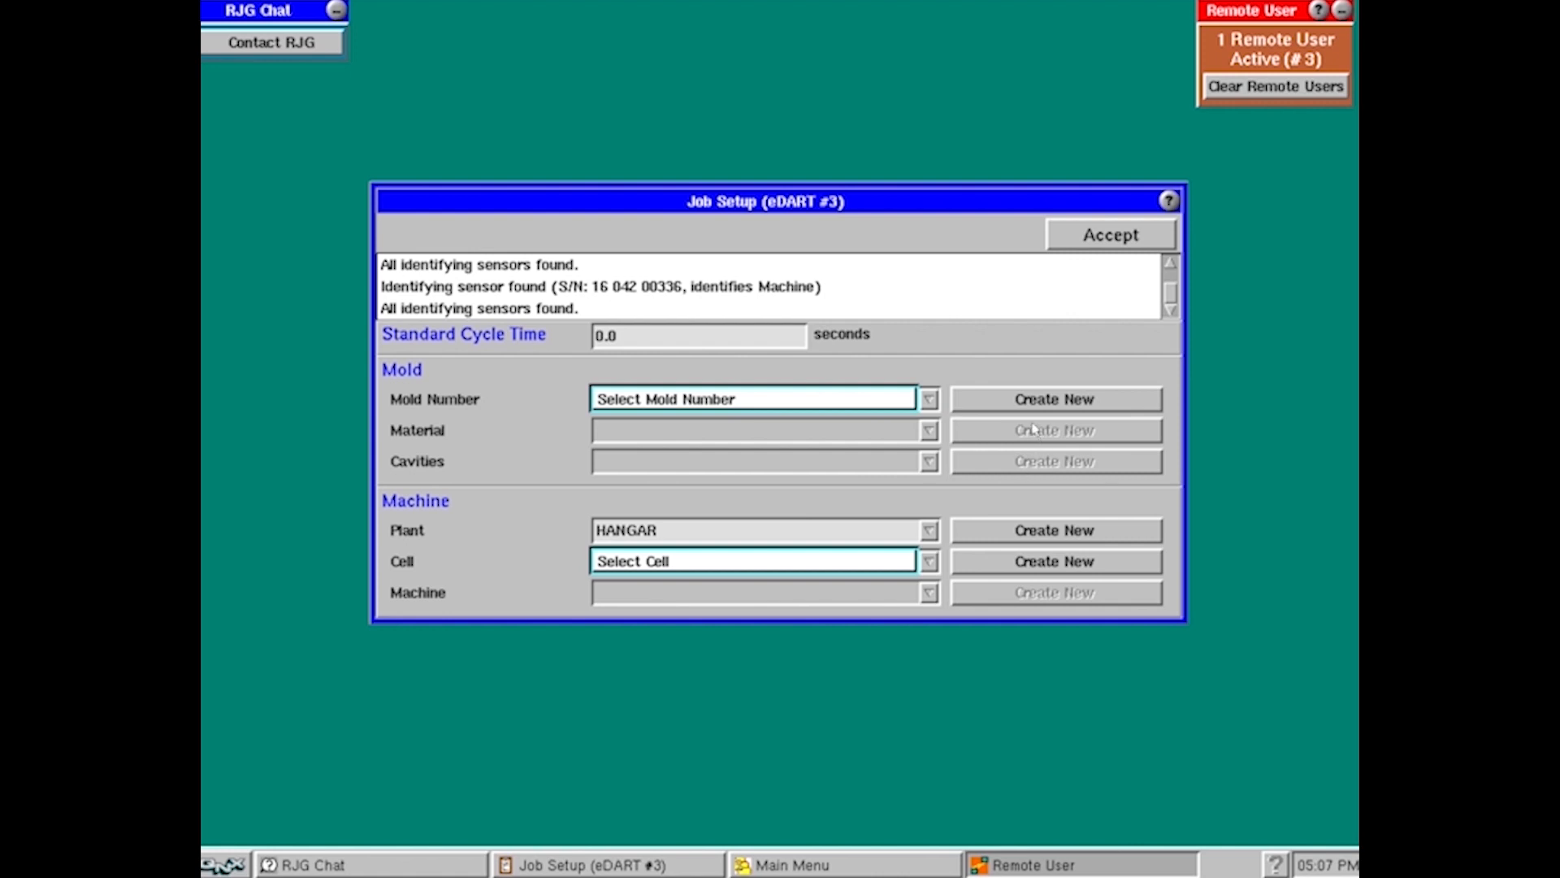
mouse_move(1038, 407)
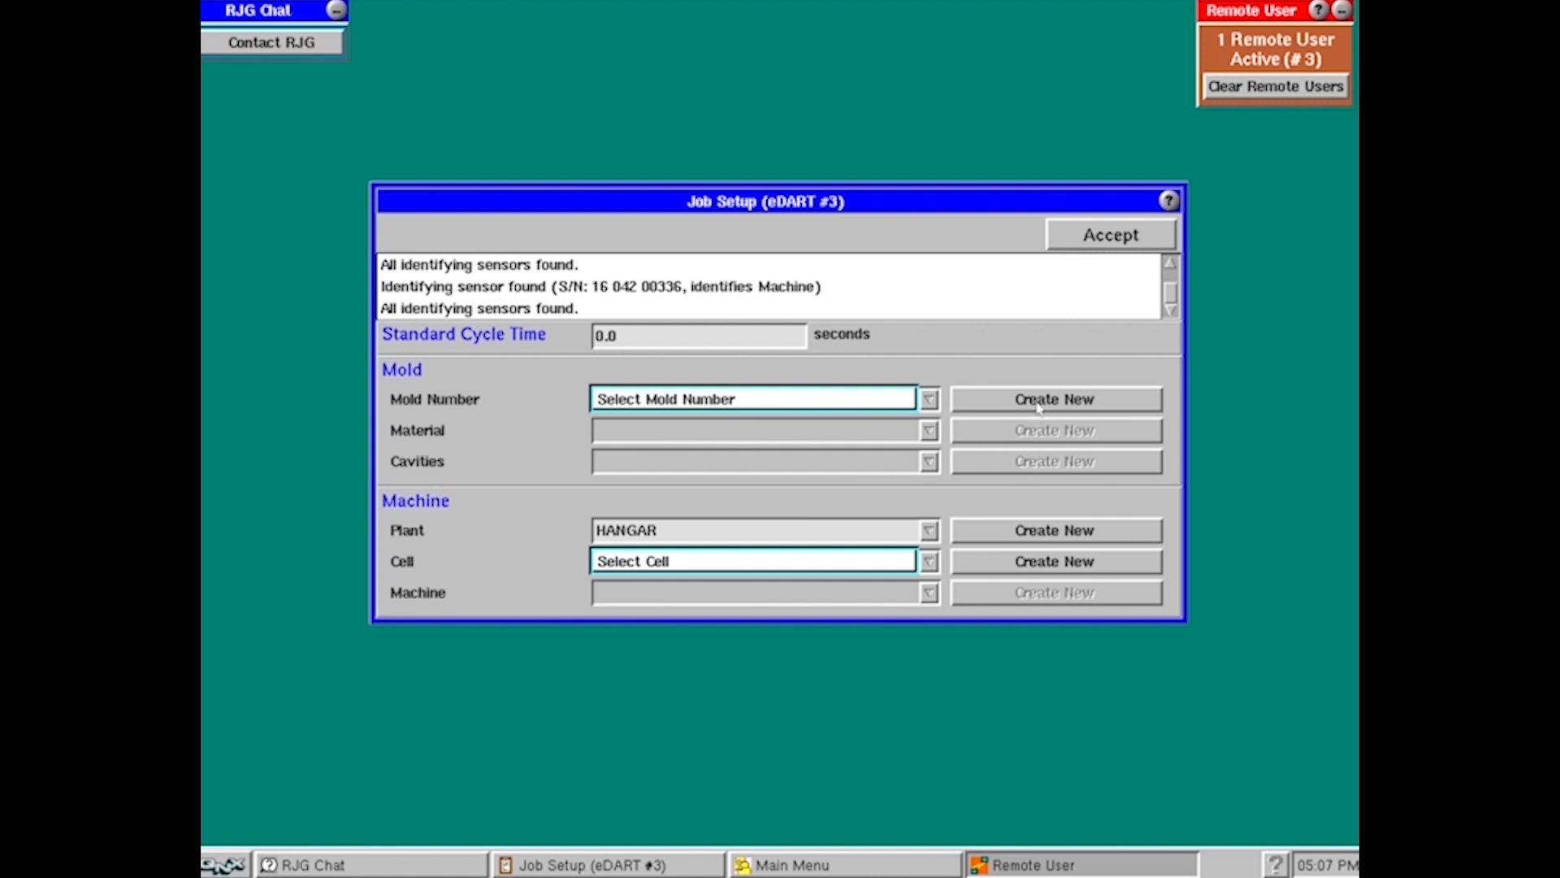
Start a new mold number and enter the name 'Mold 1 Cup'
left_click(1053, 398)
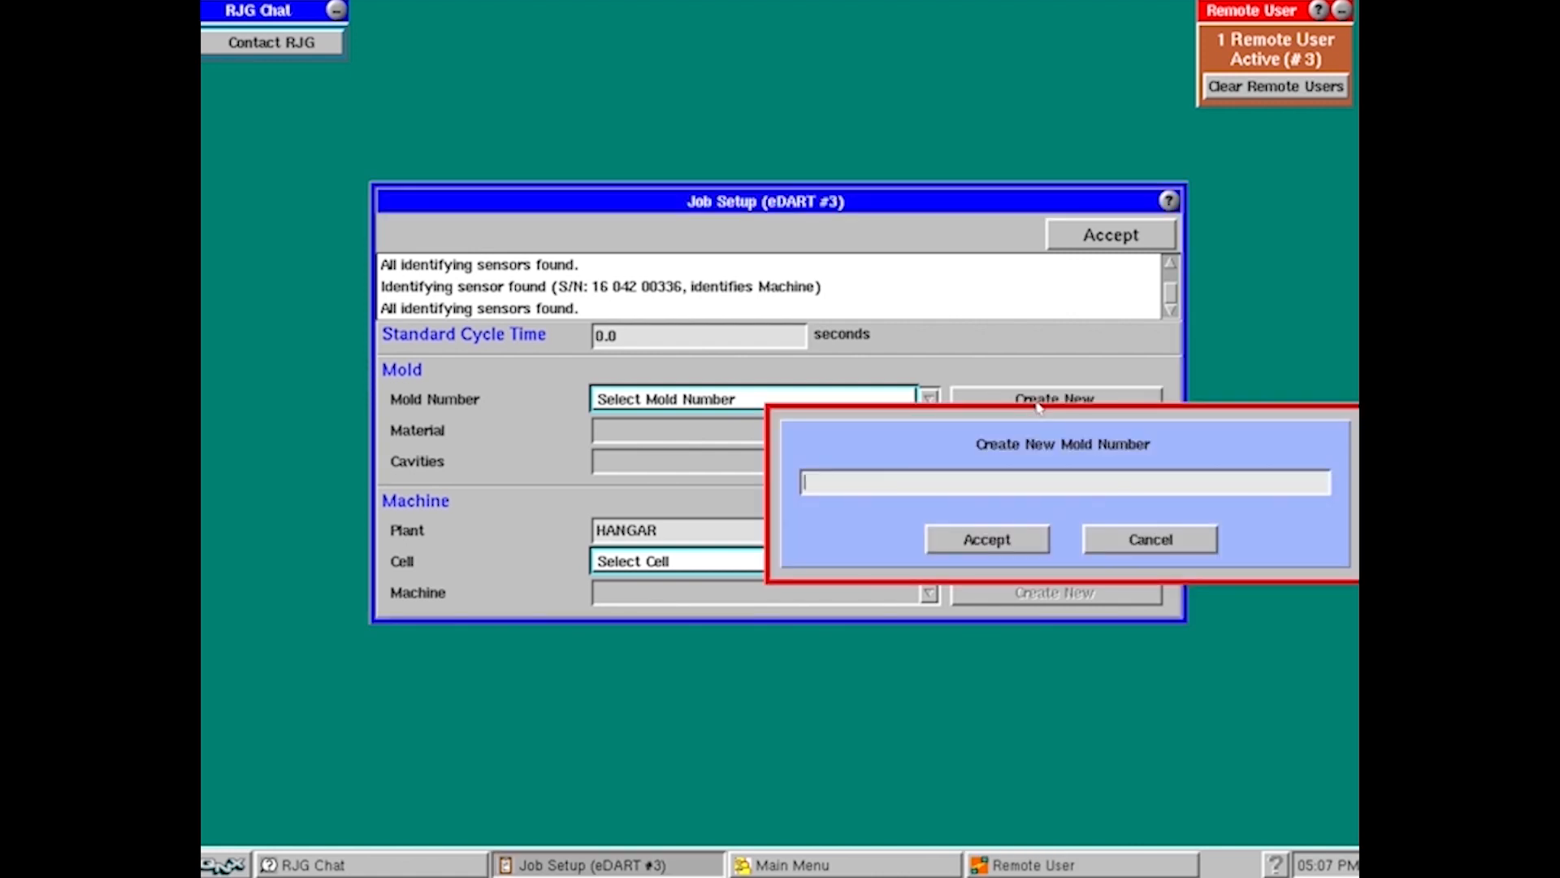
mouse_move(1002, 418)
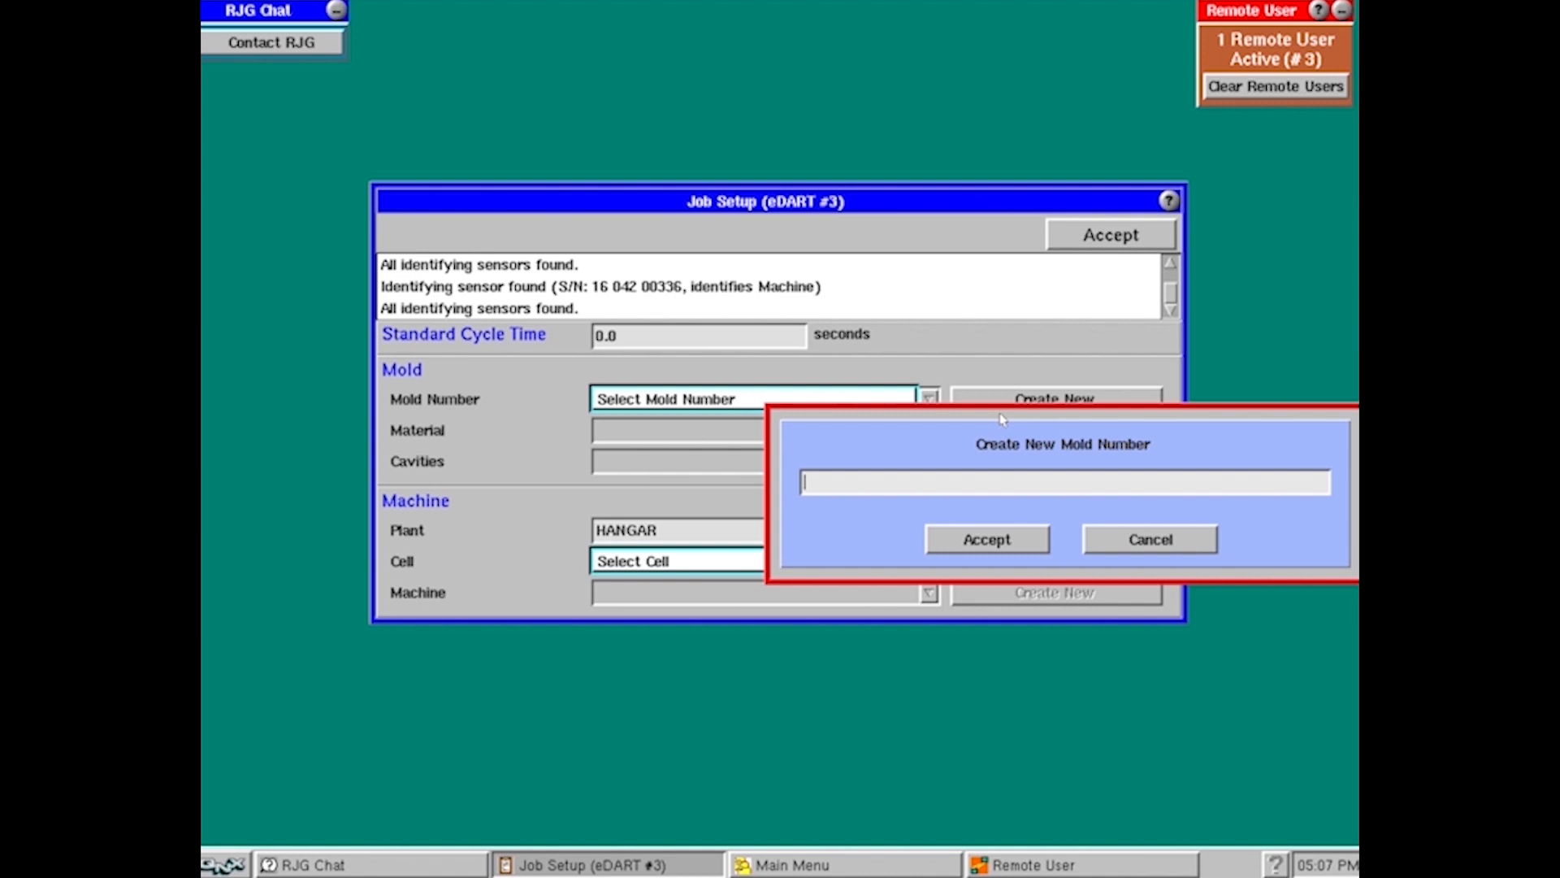
type("M")
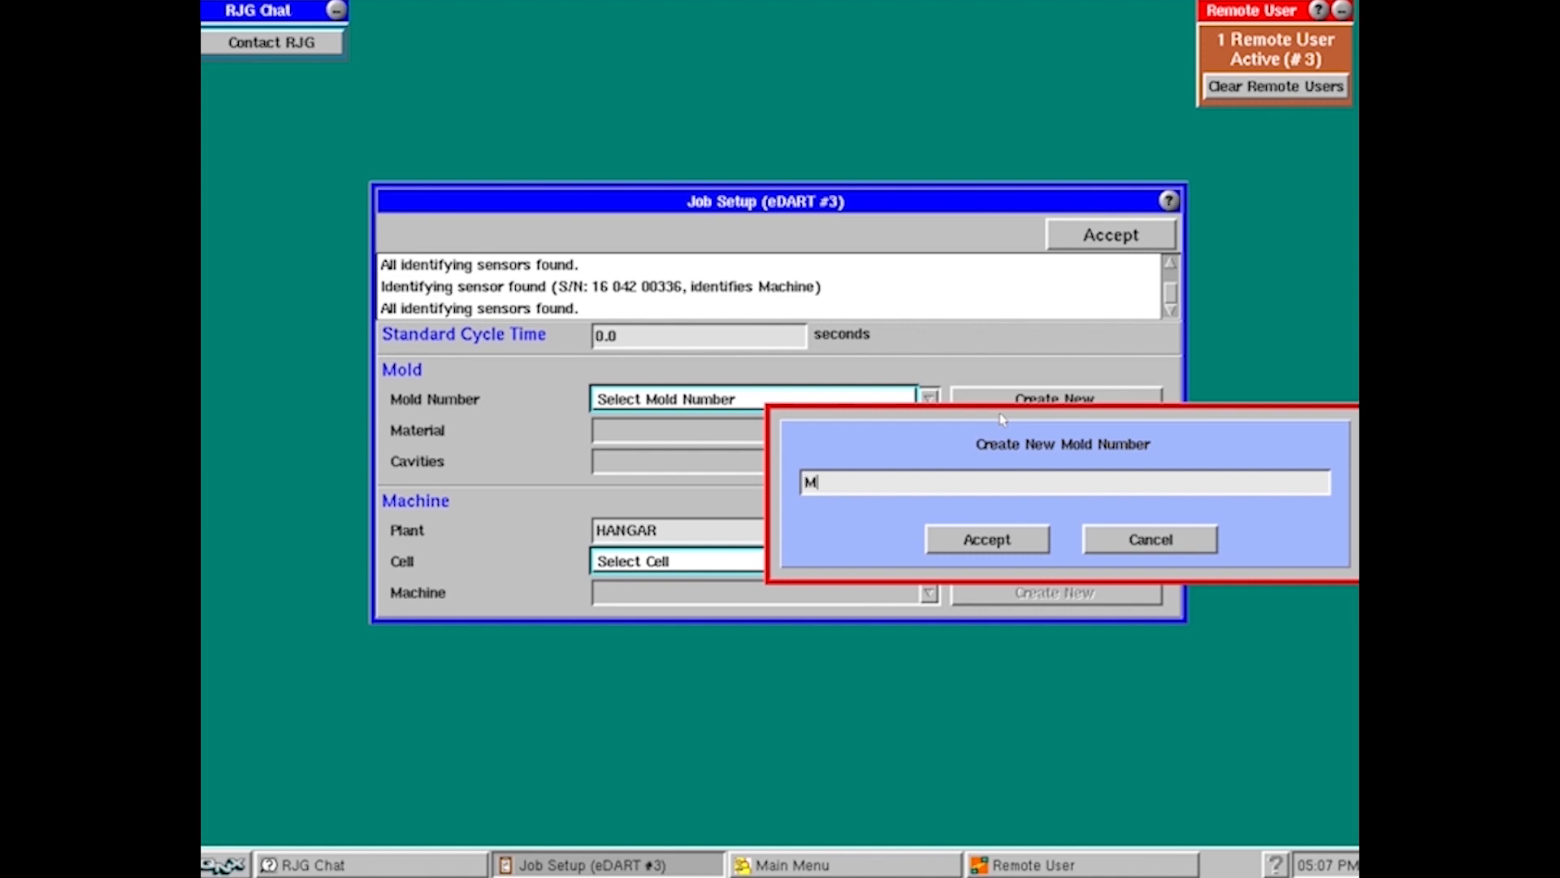
type("old 1")
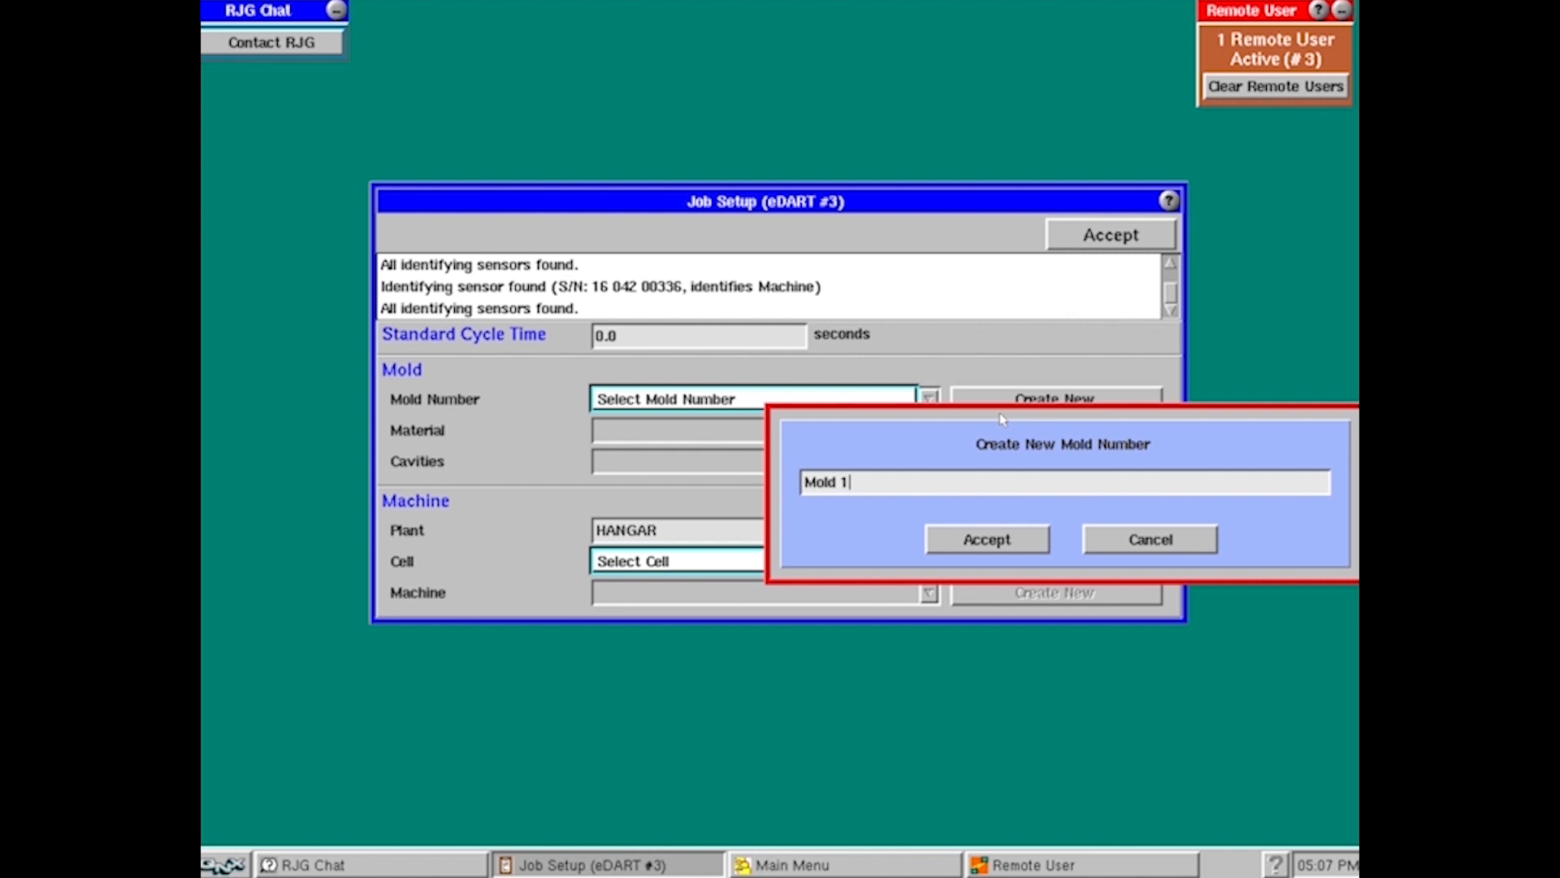
type("Cu")
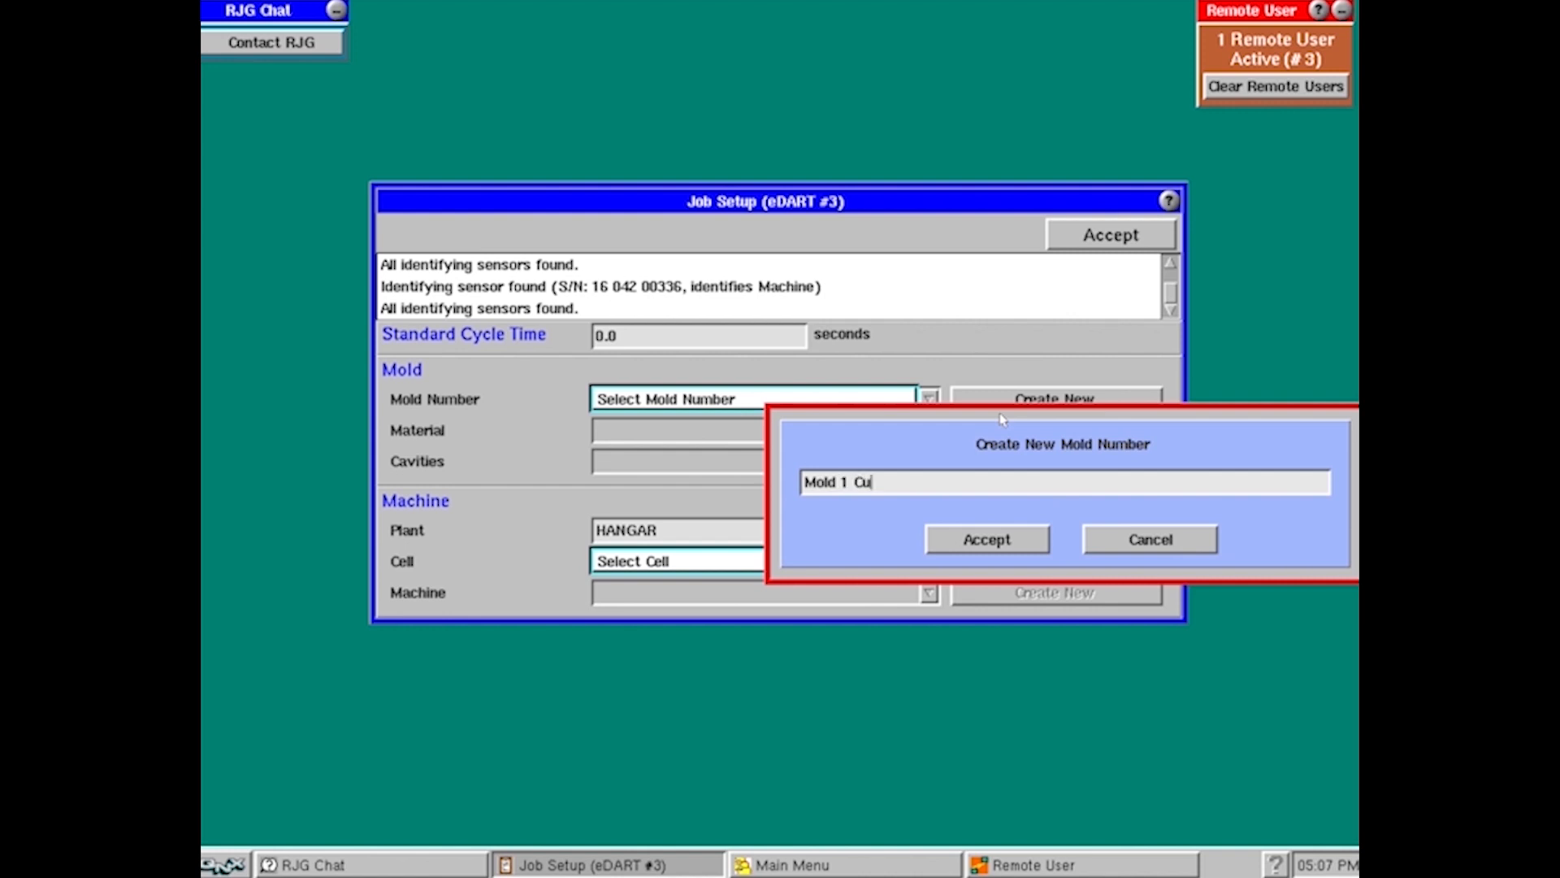
type("p")
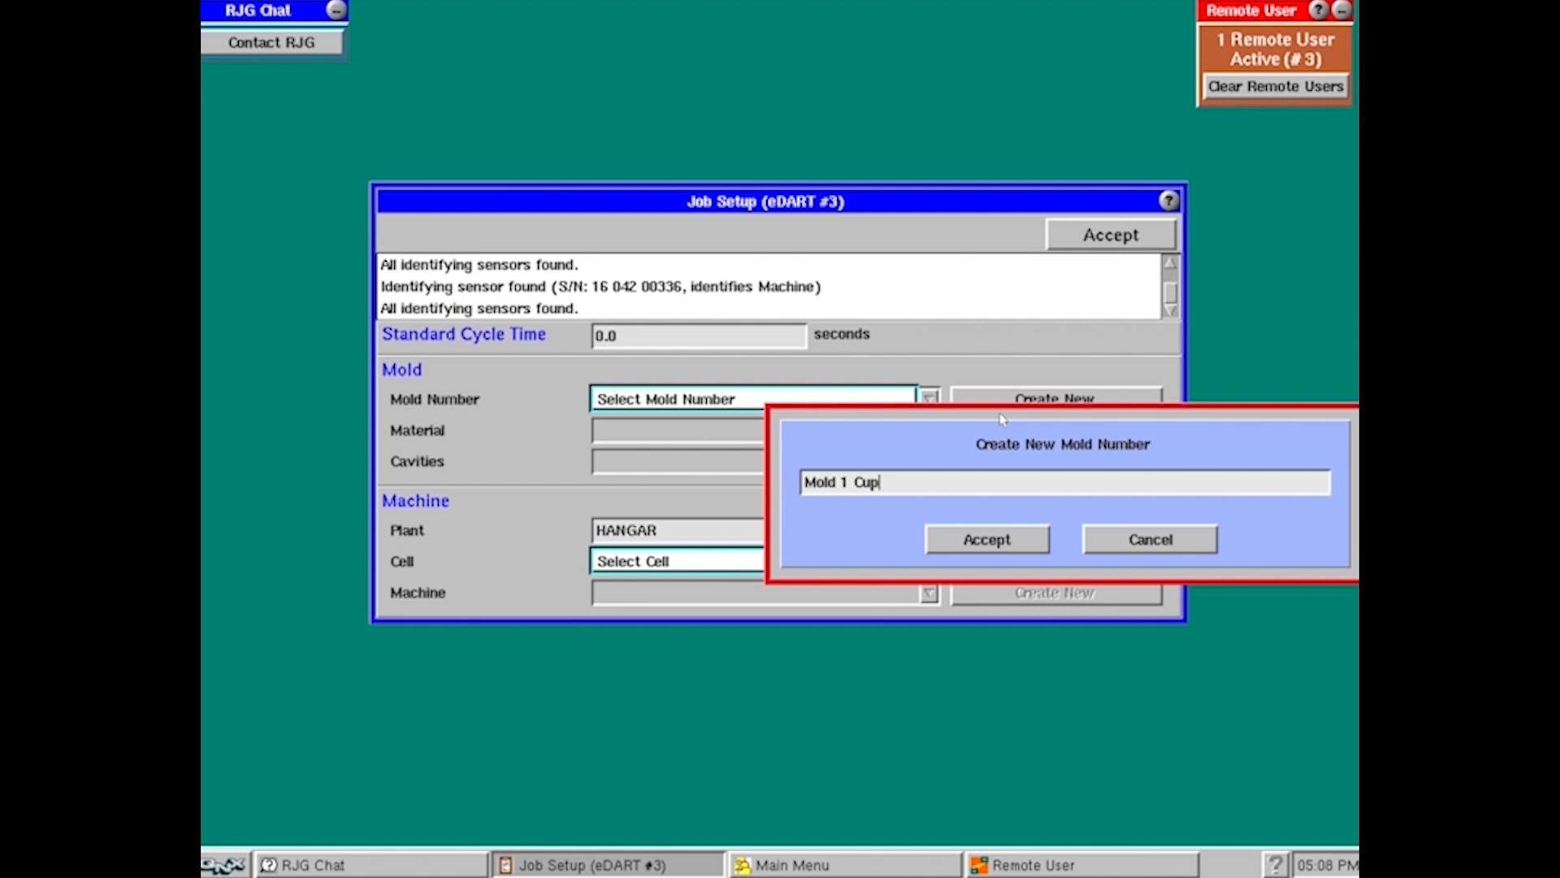
mouse_move(978, 537)
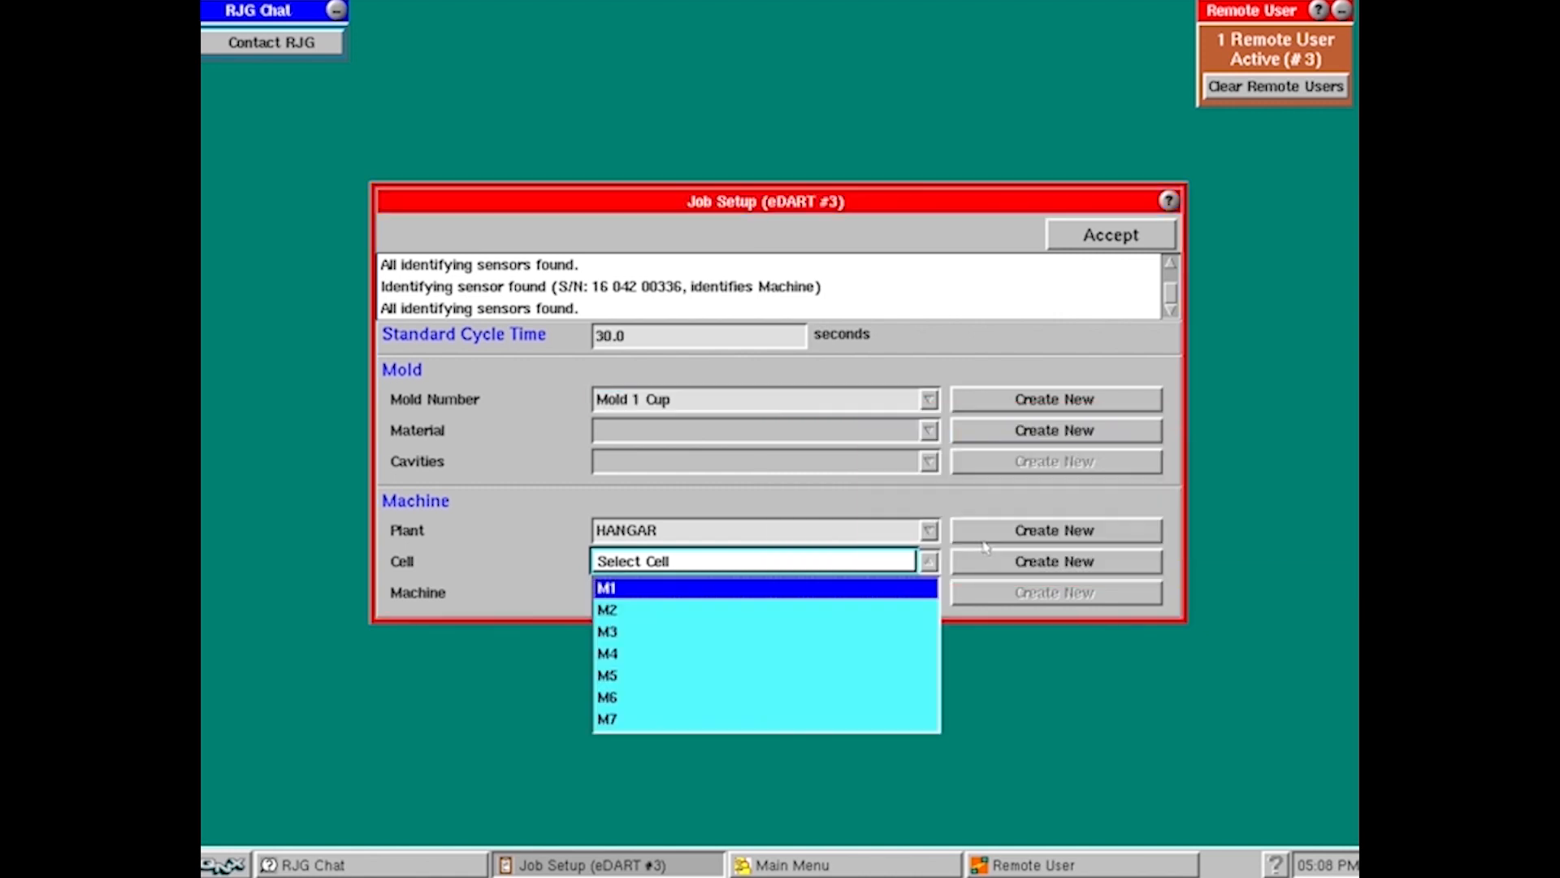
mouse_move(996, 426)
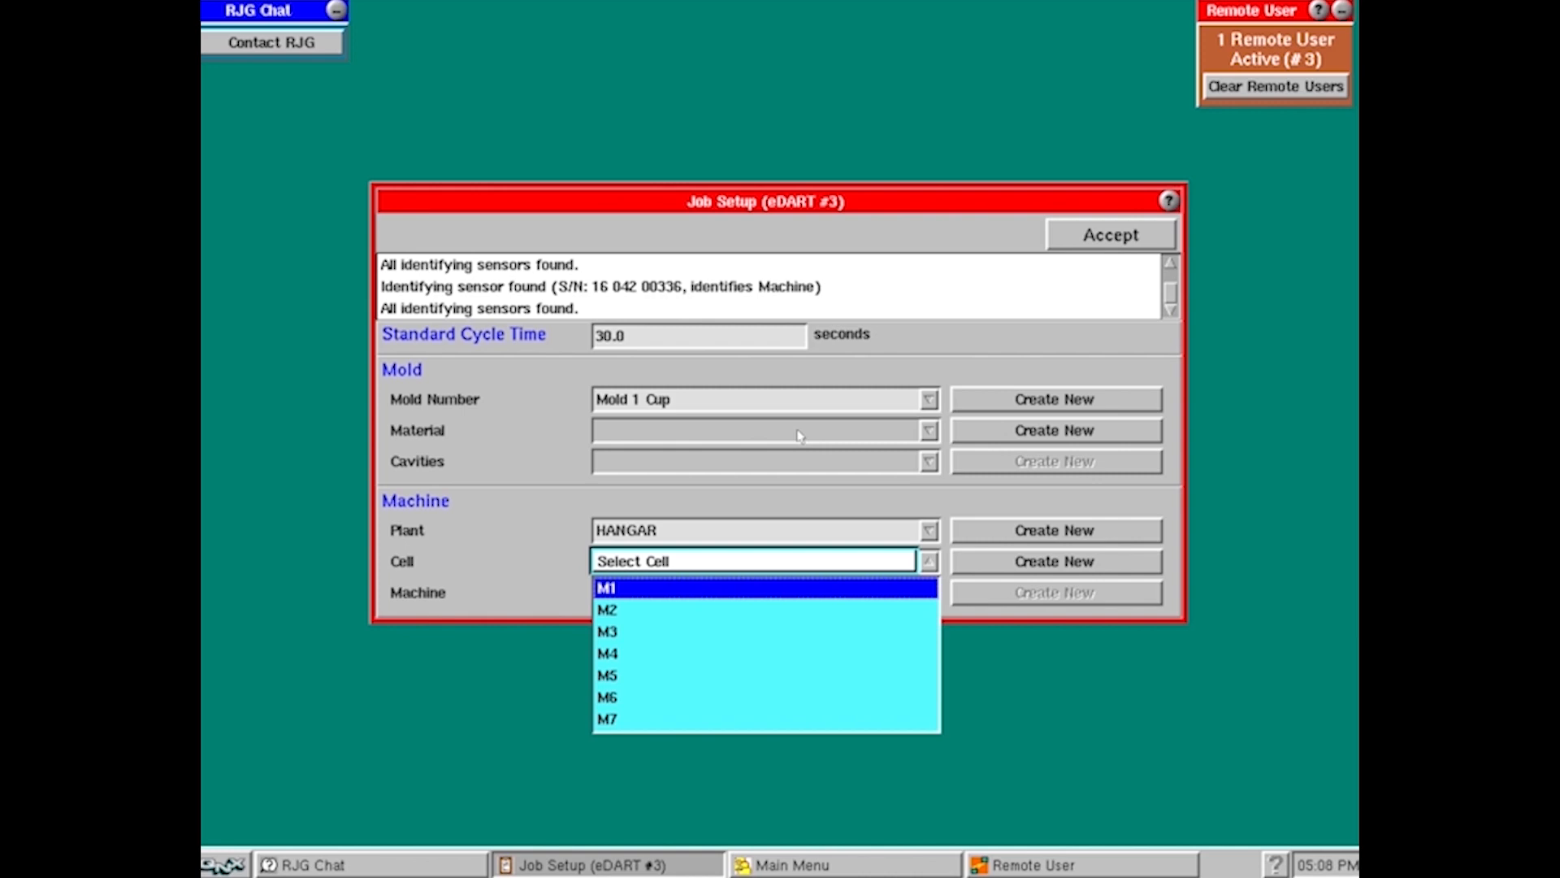
mouse_move(989, 431)
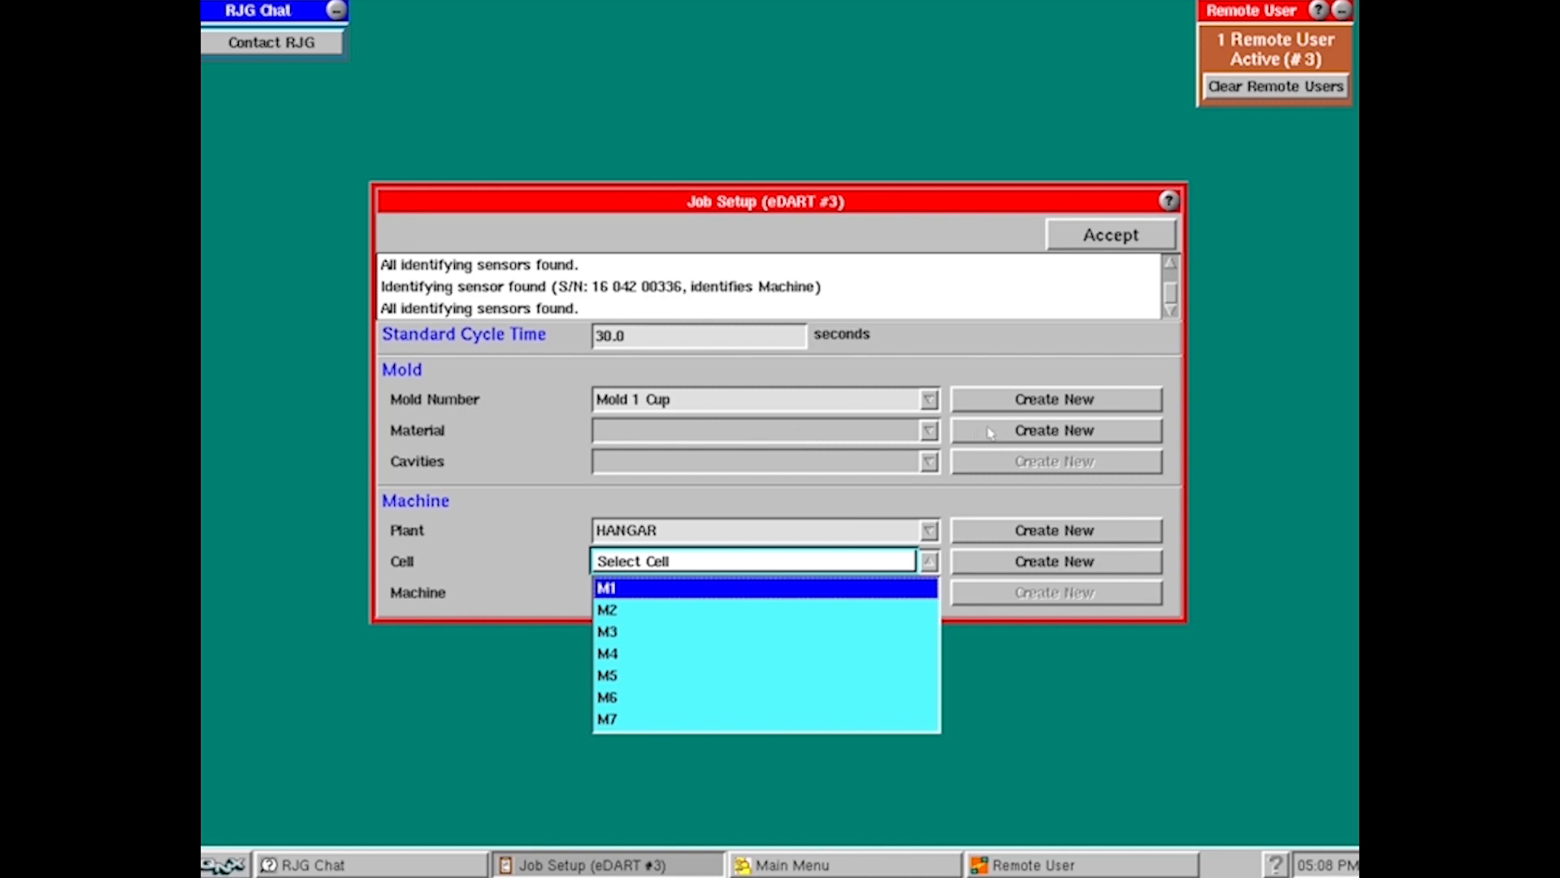
Add 'ABS' as a new material and accept it
left_click(1054, 430)
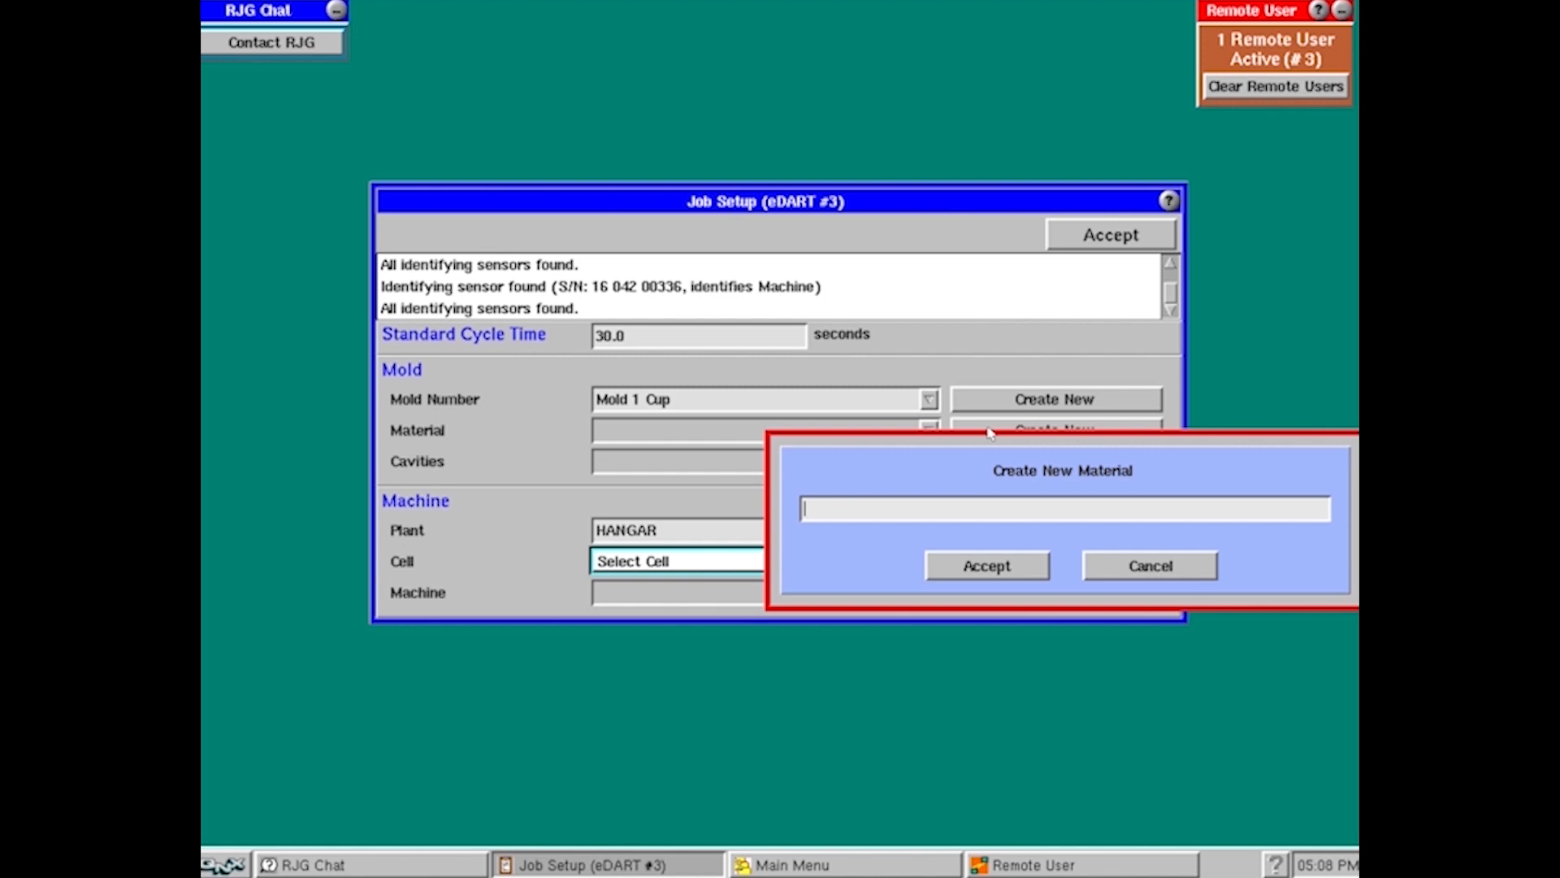
type("ABS")
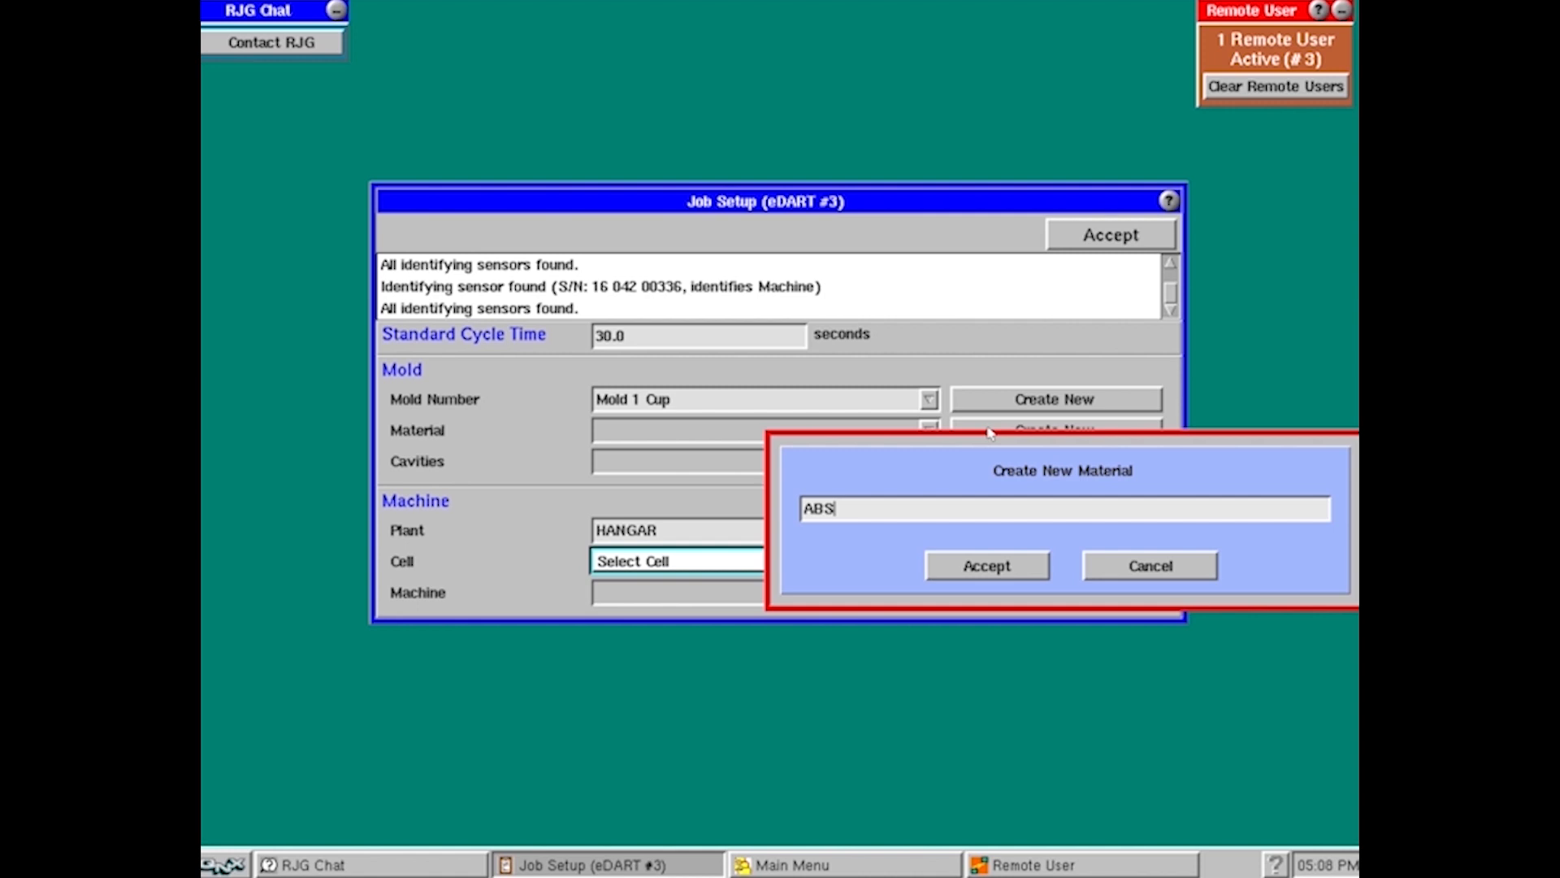
mouse_move(997, 557)
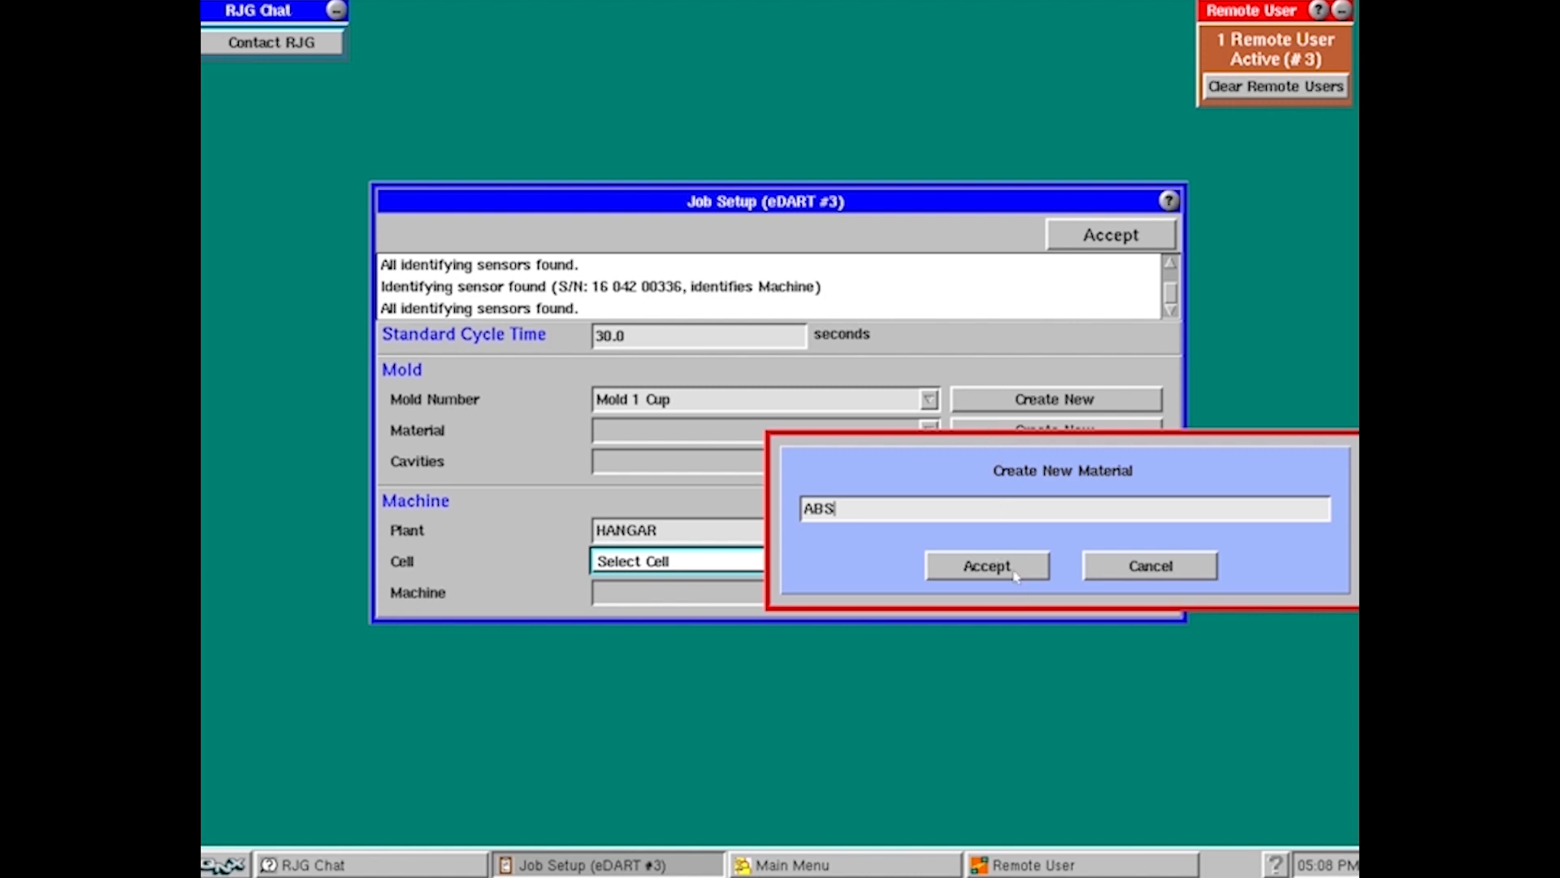
left_click(985, 565)
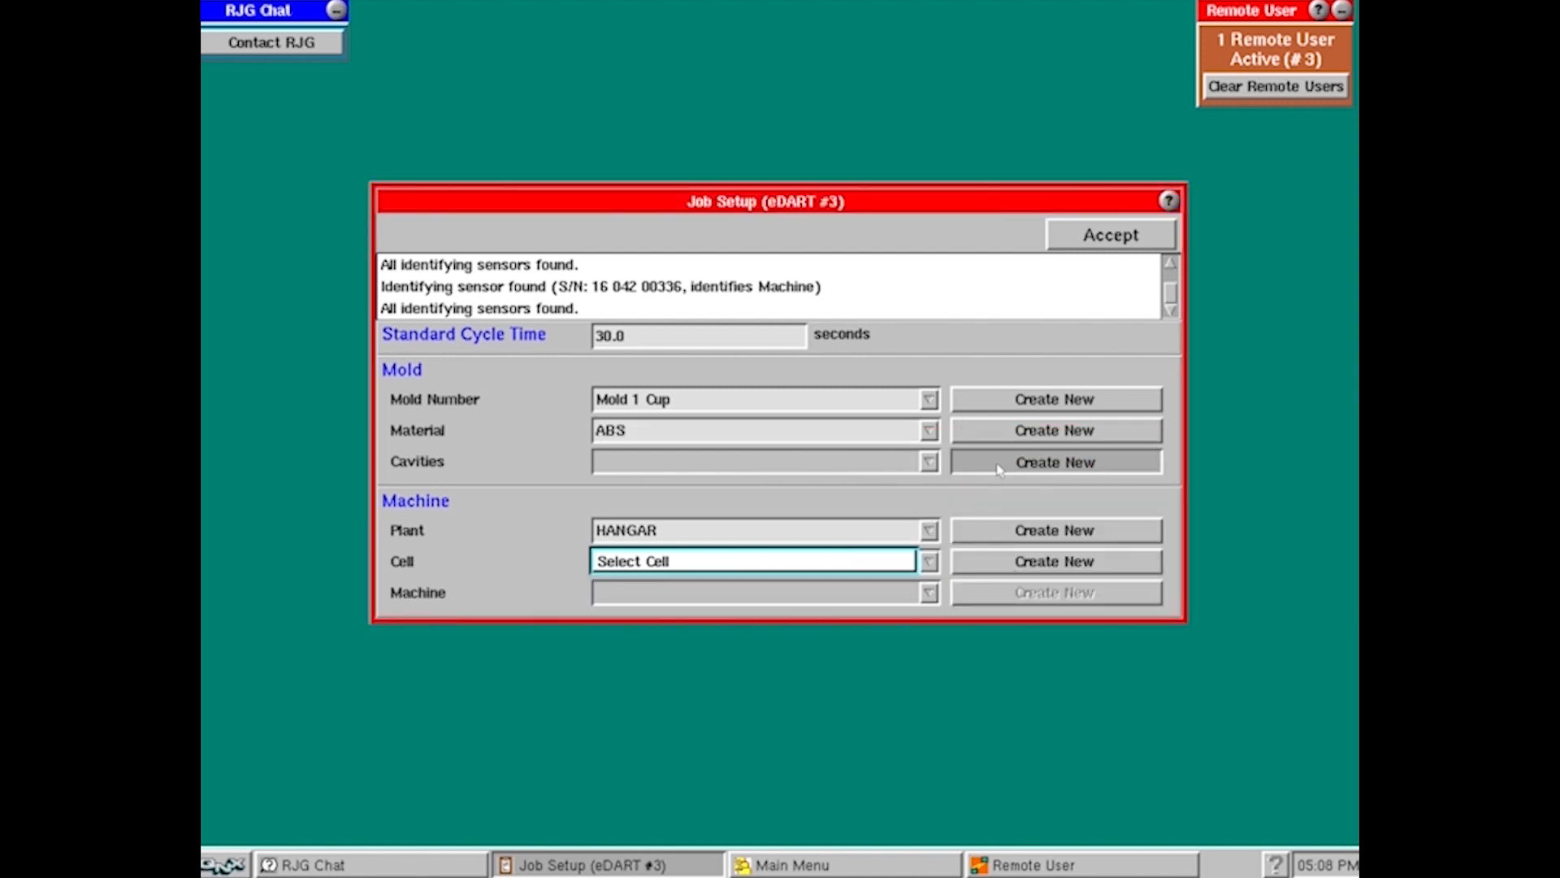
left_click(1053, 461)
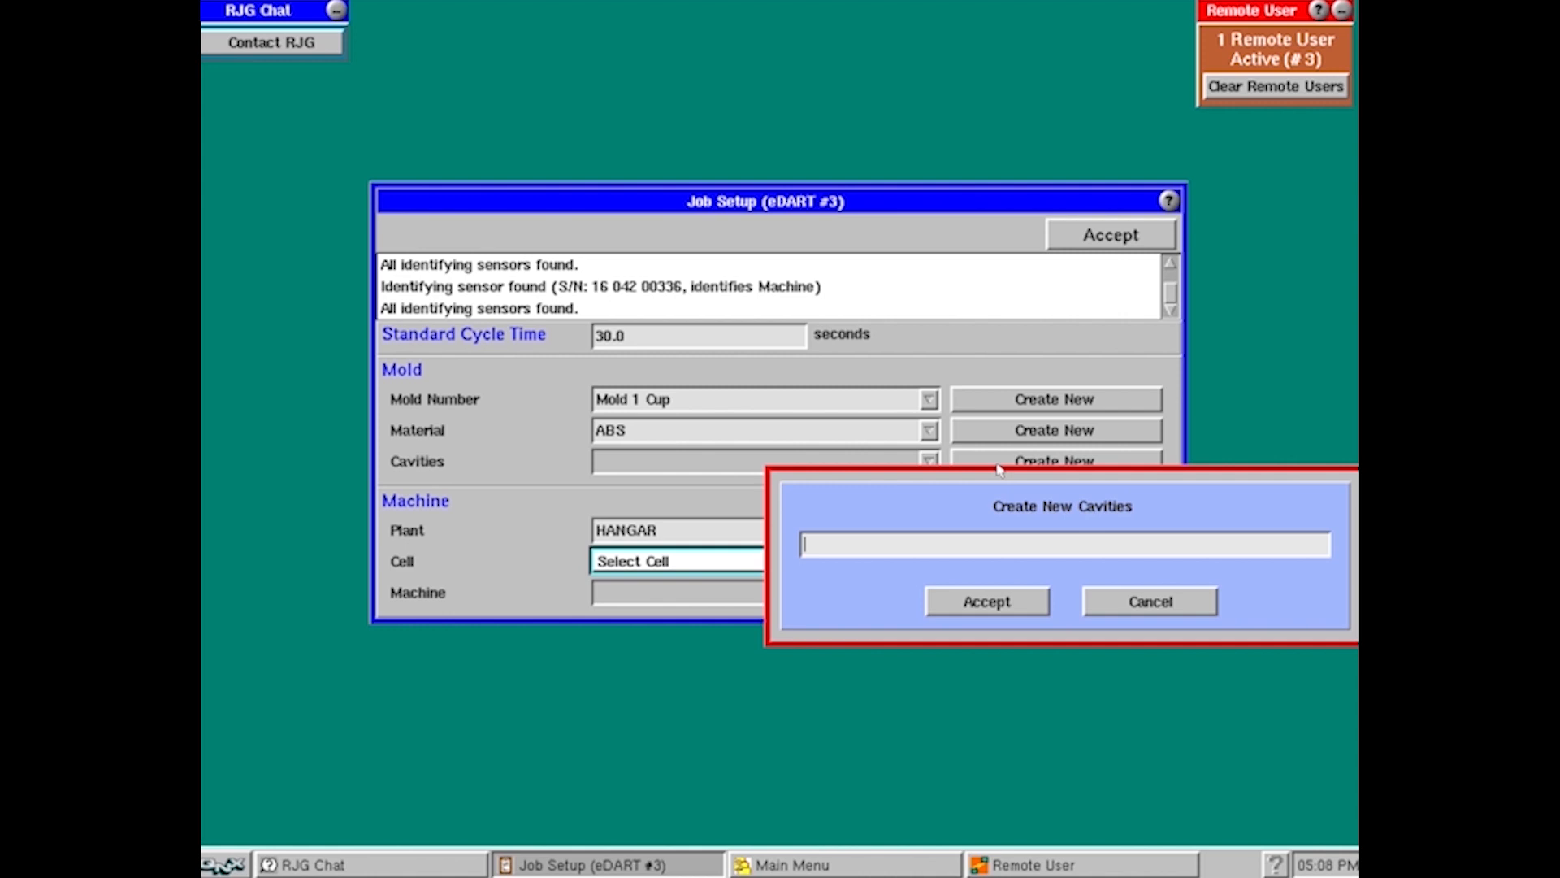
type("4")
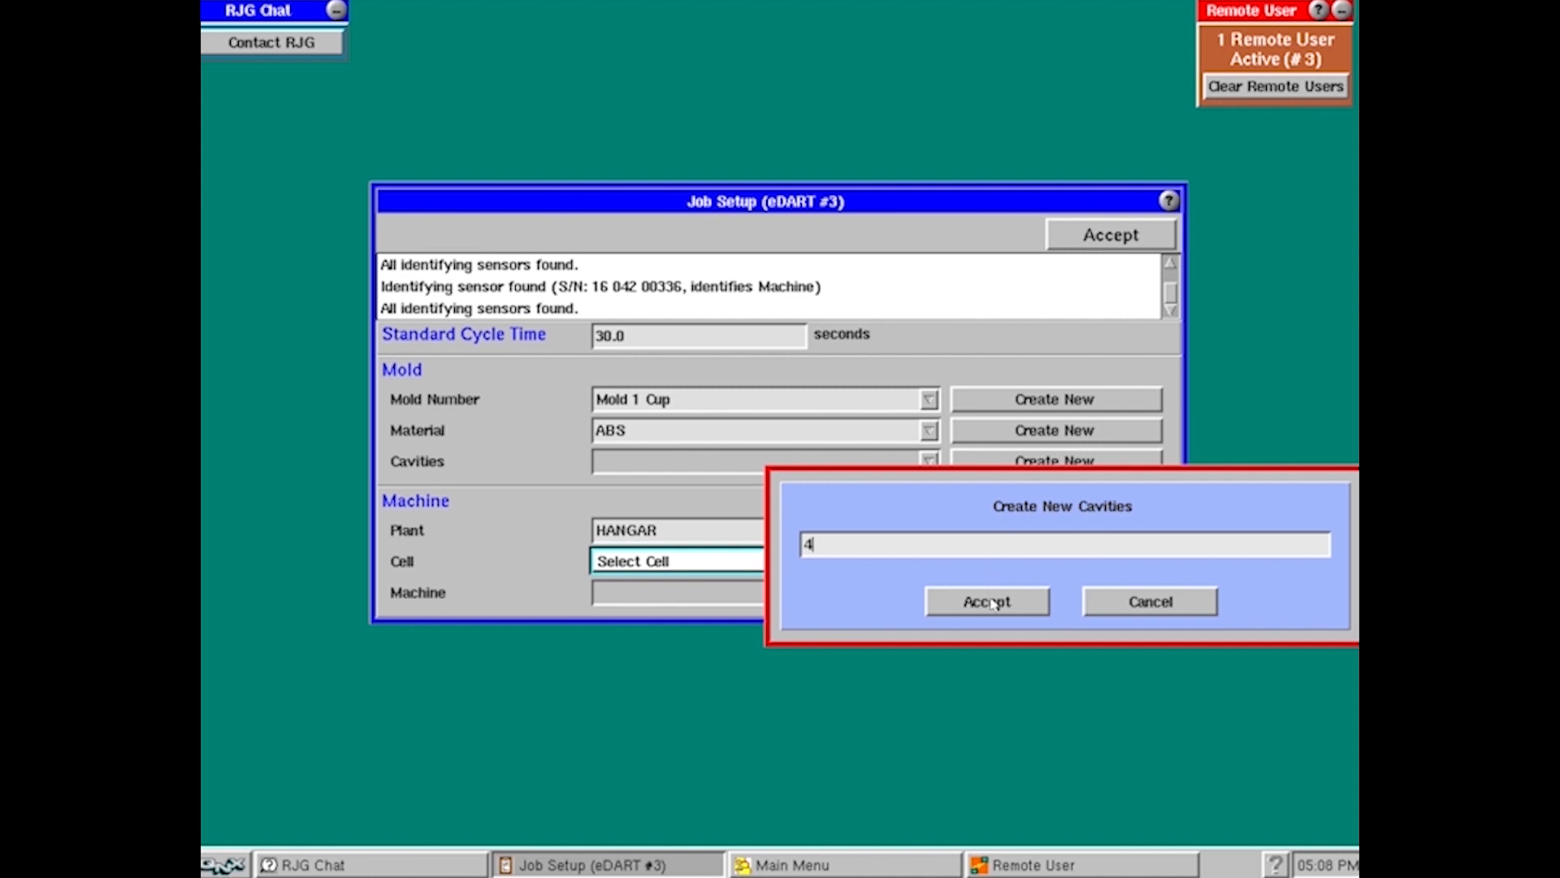
left_click(985, 601)
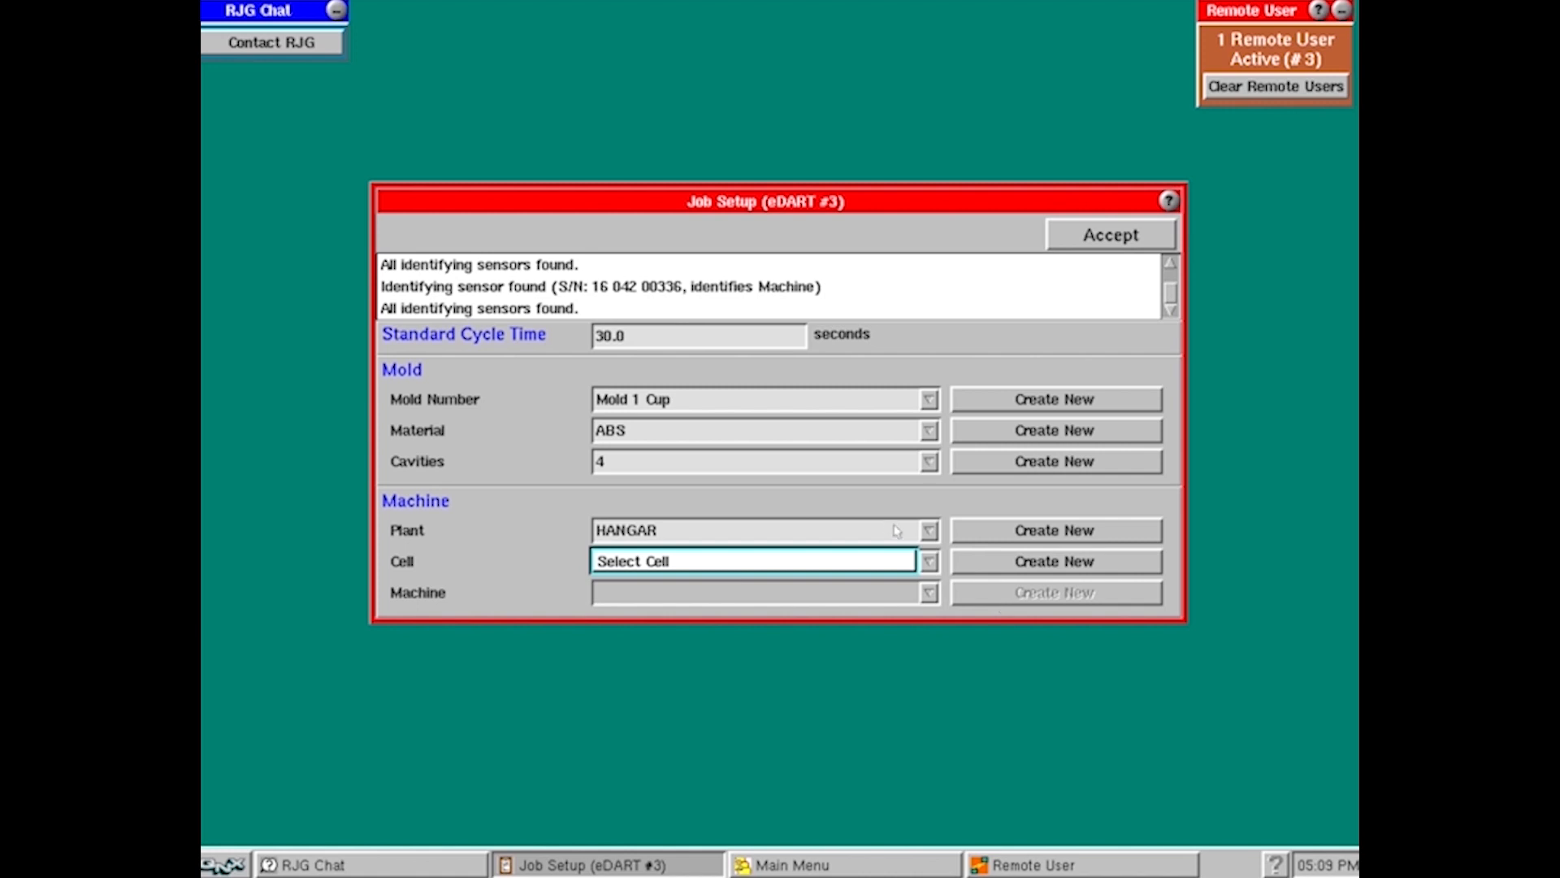
left_click(1054, 529)
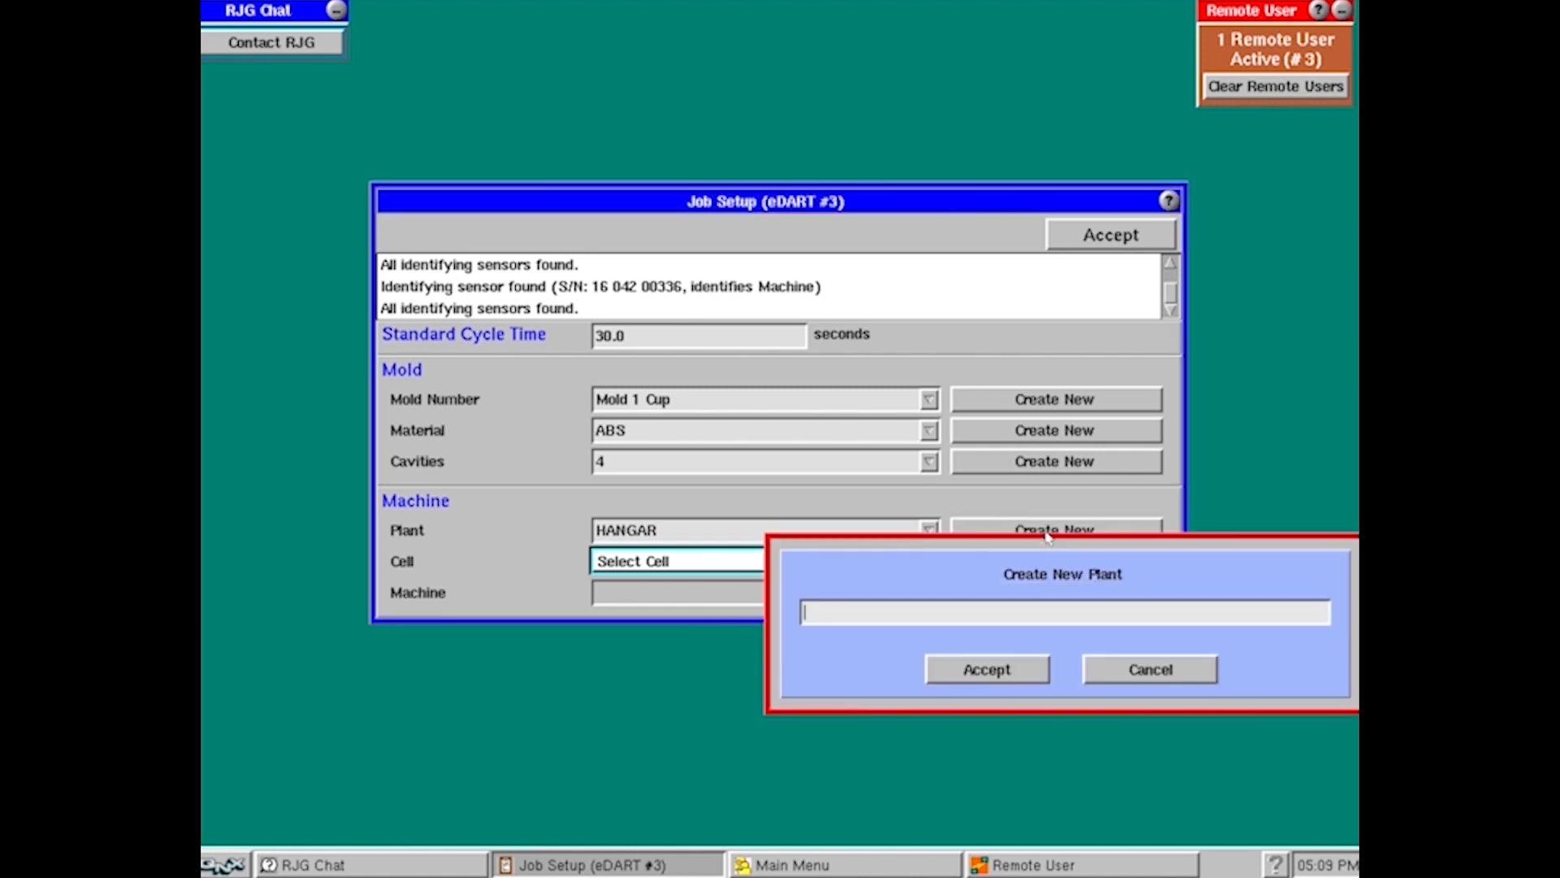
Enter 'Plant 1' as the new plant name and accept, replacing HANGAR
type("Plant 1")
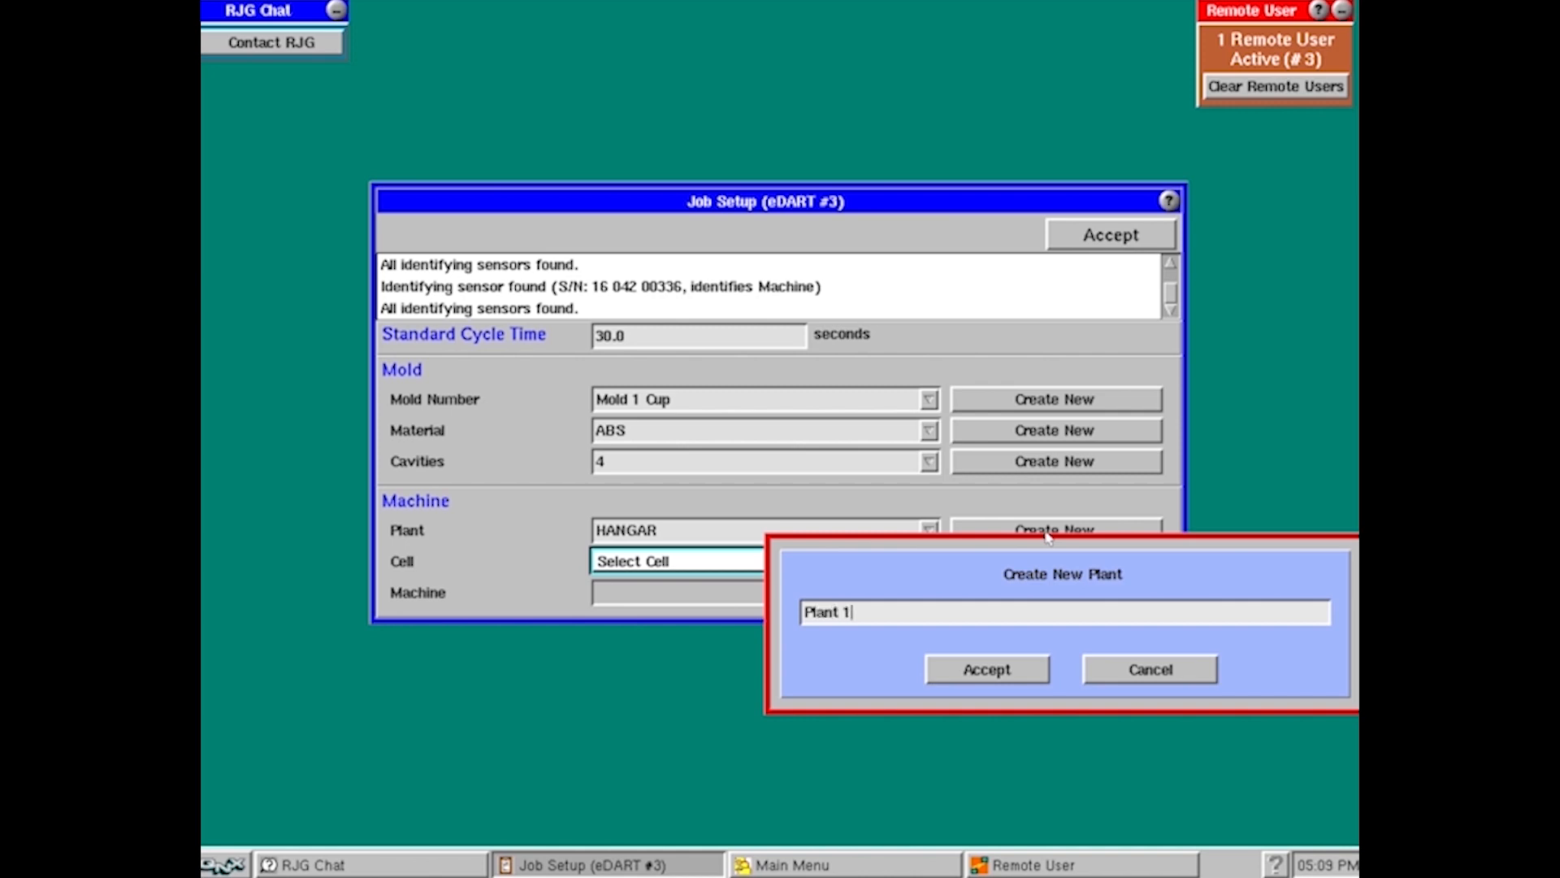
mouse_move(1022, 677)
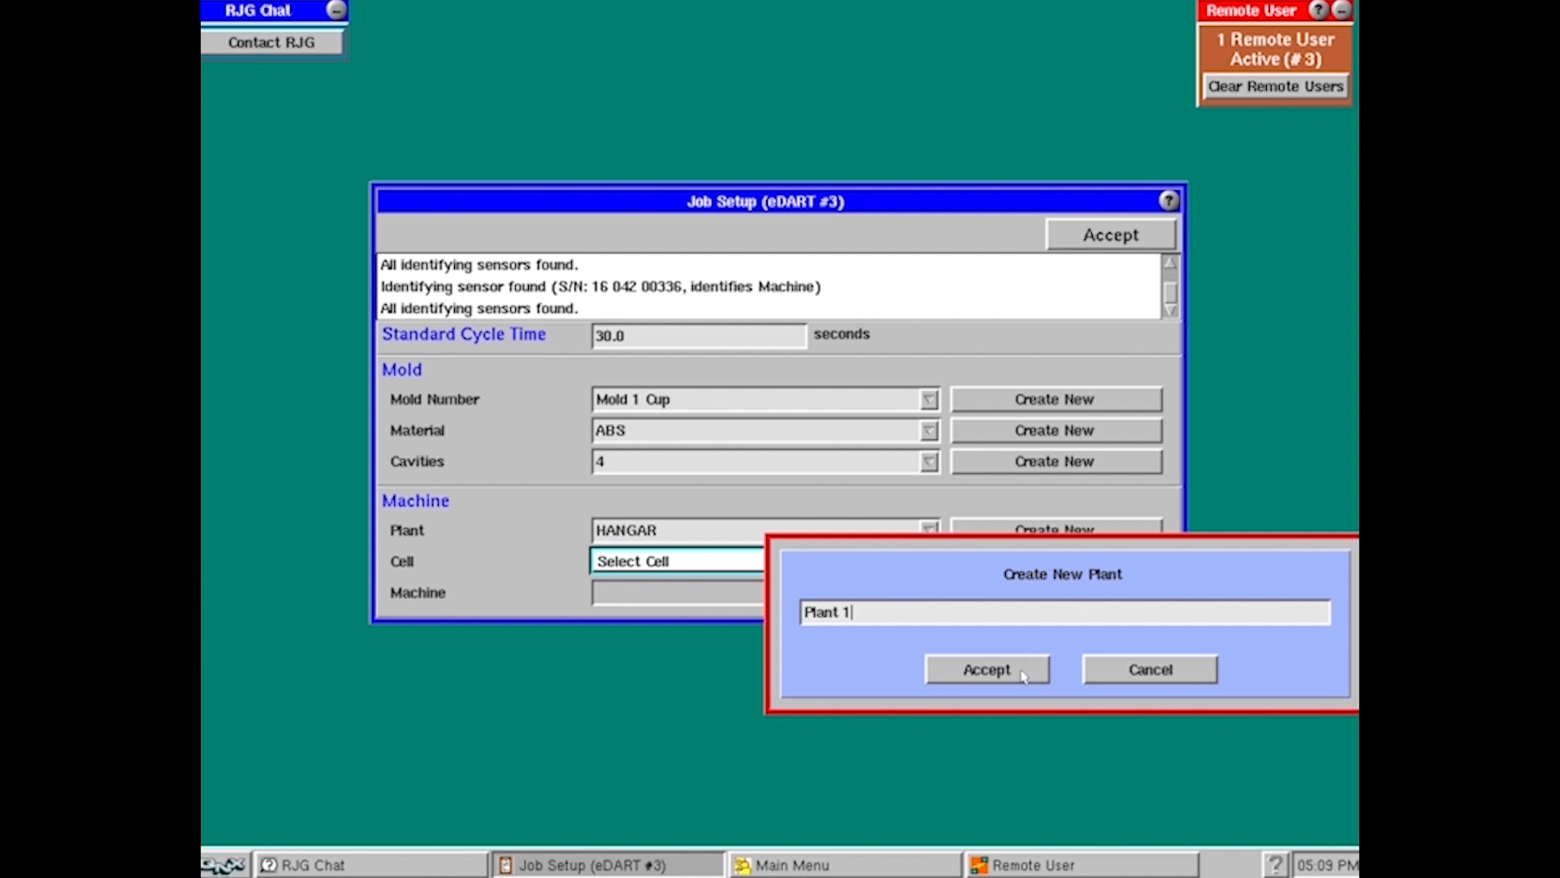
left_click(986, 668)
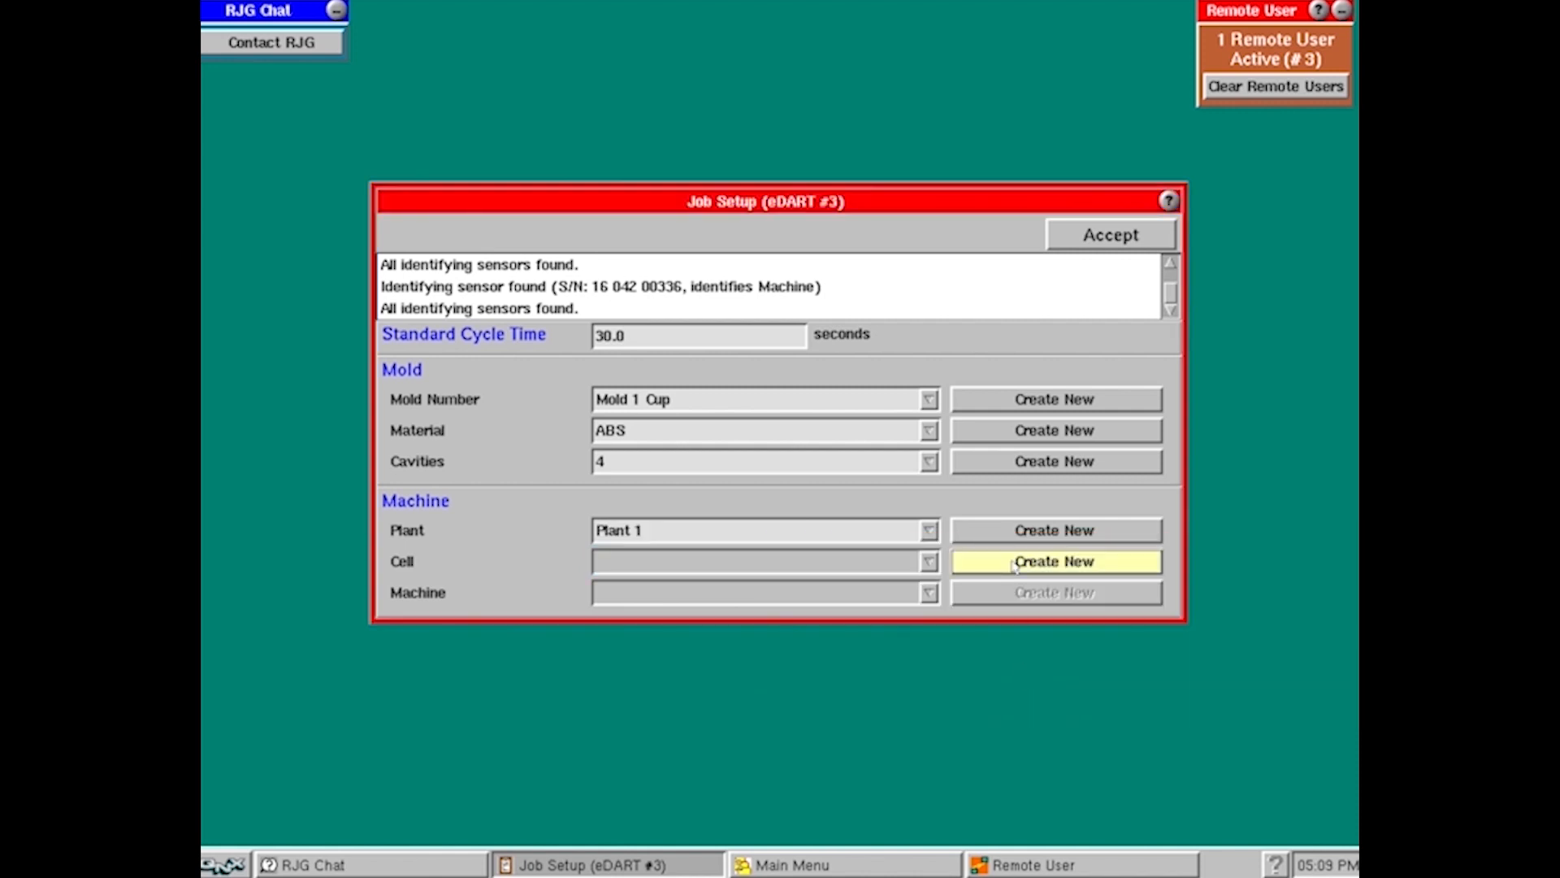
mouse_move(1054, 561)
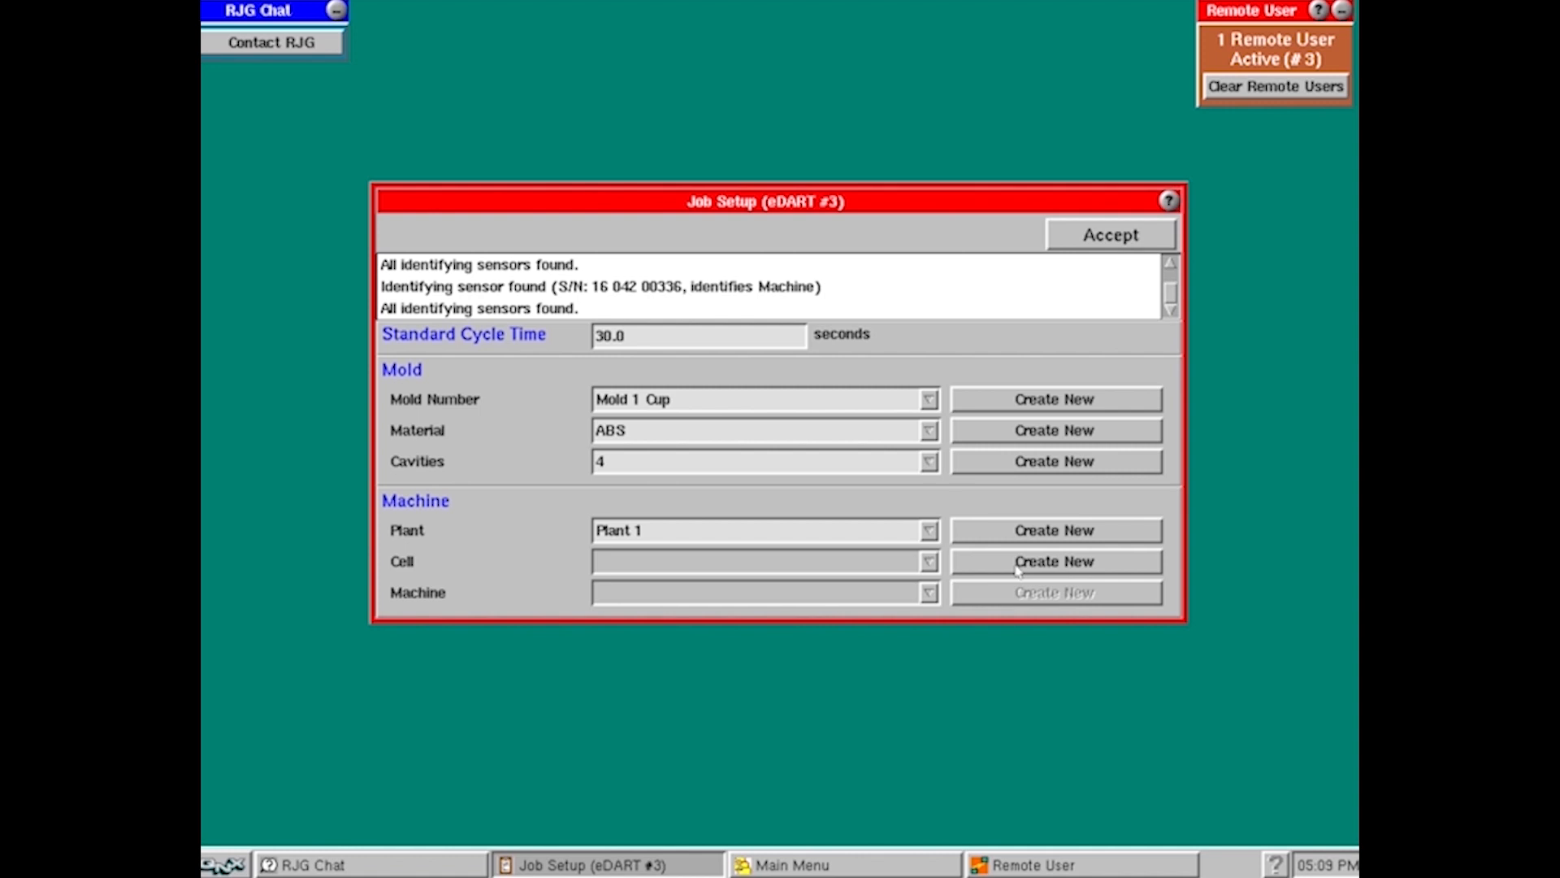
Add 'Press 10' as a new cell under Plant 1 and accept it
left_click(1053, 559)
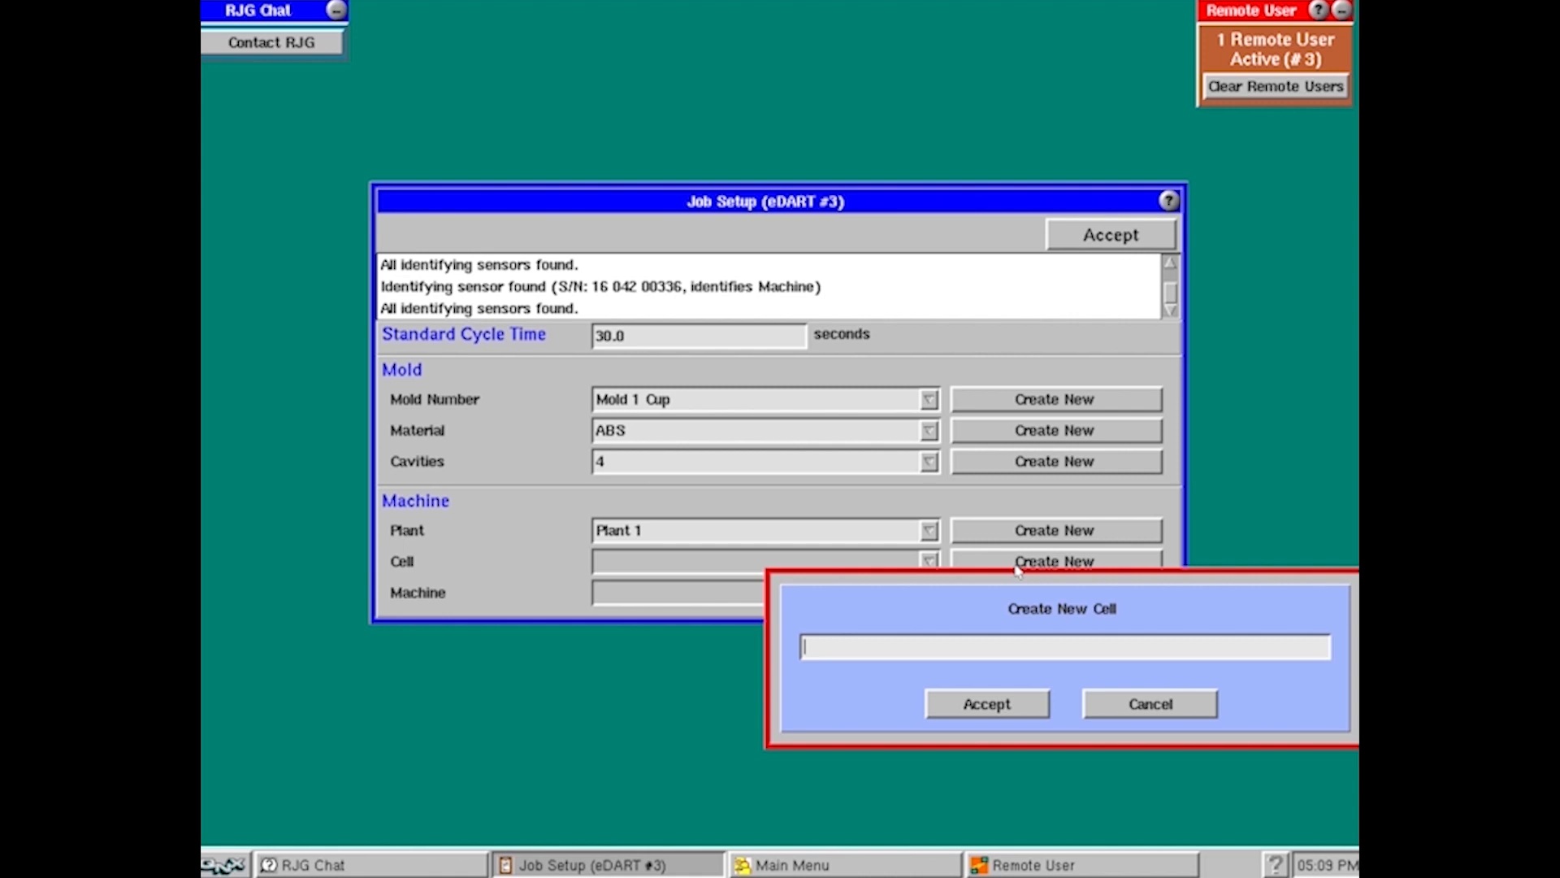
type("Pres")
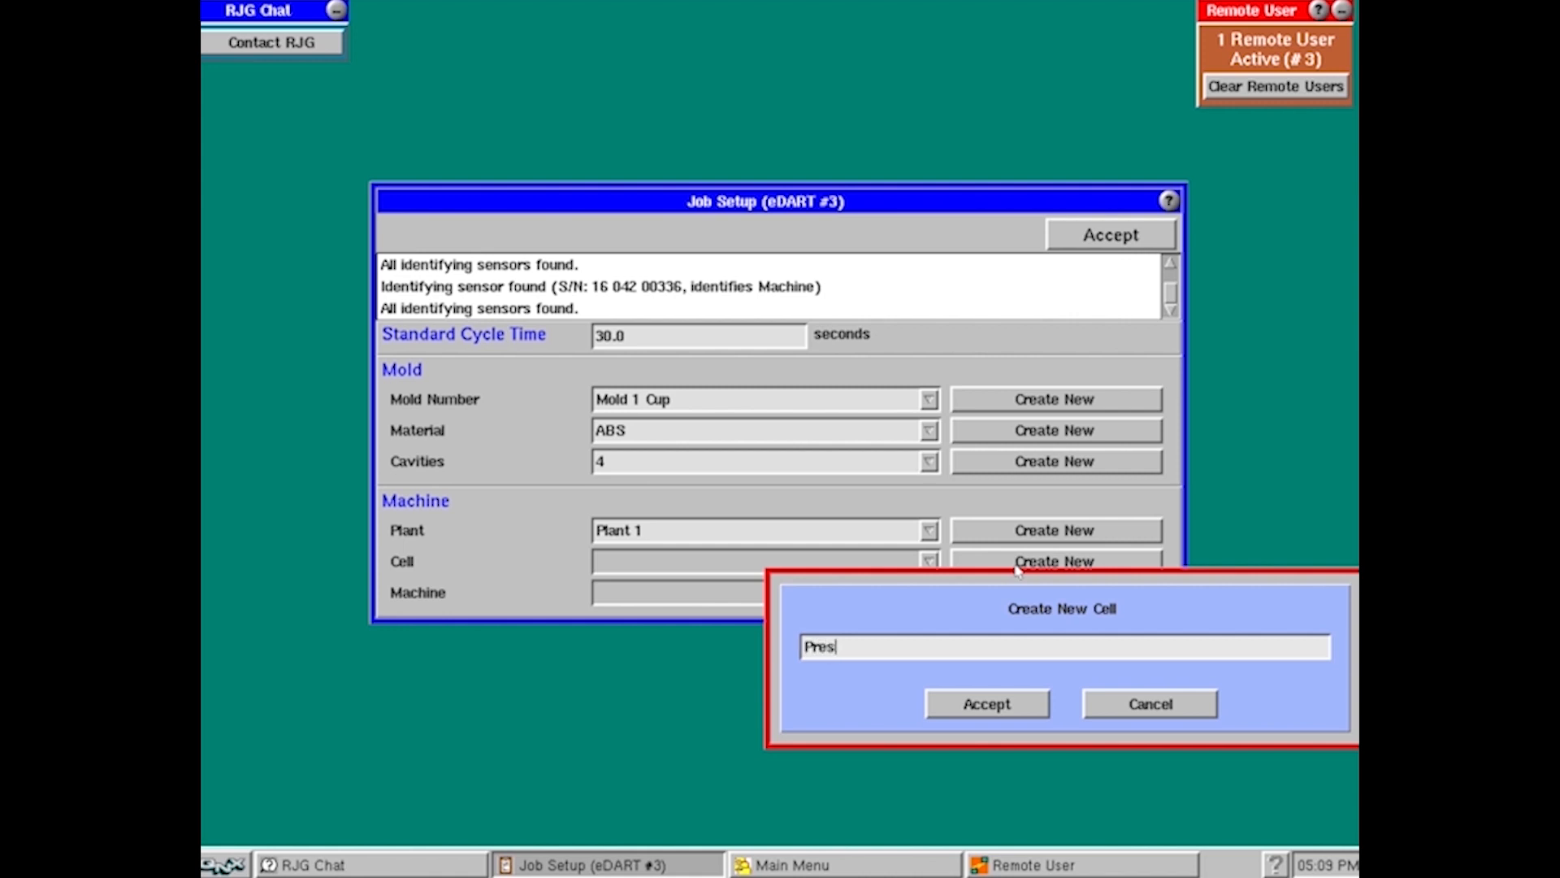
type("s 10")
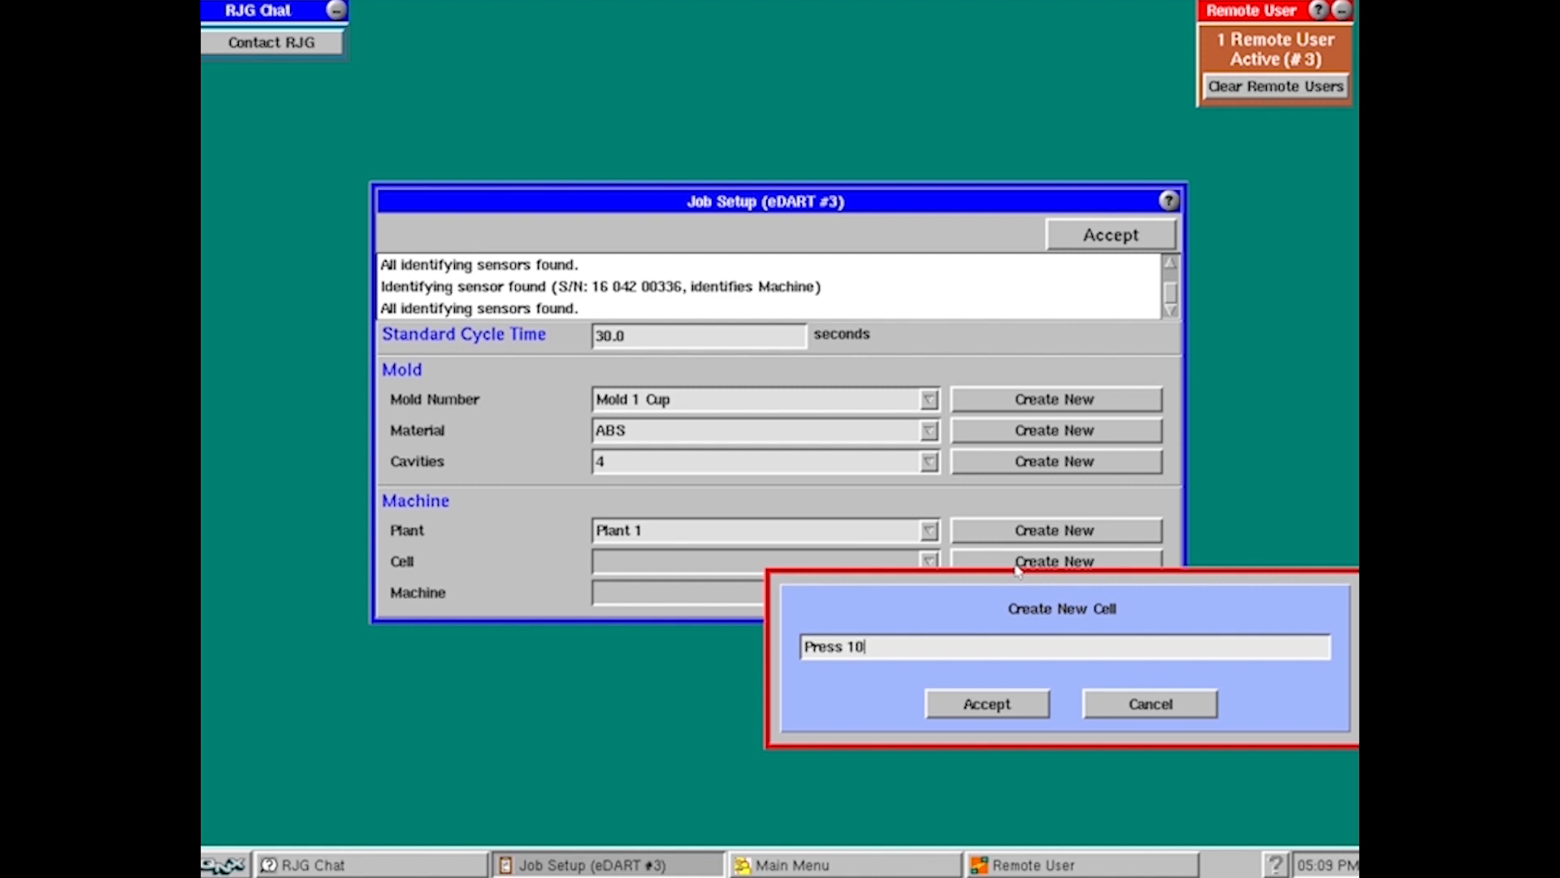
left_click(985, 704)
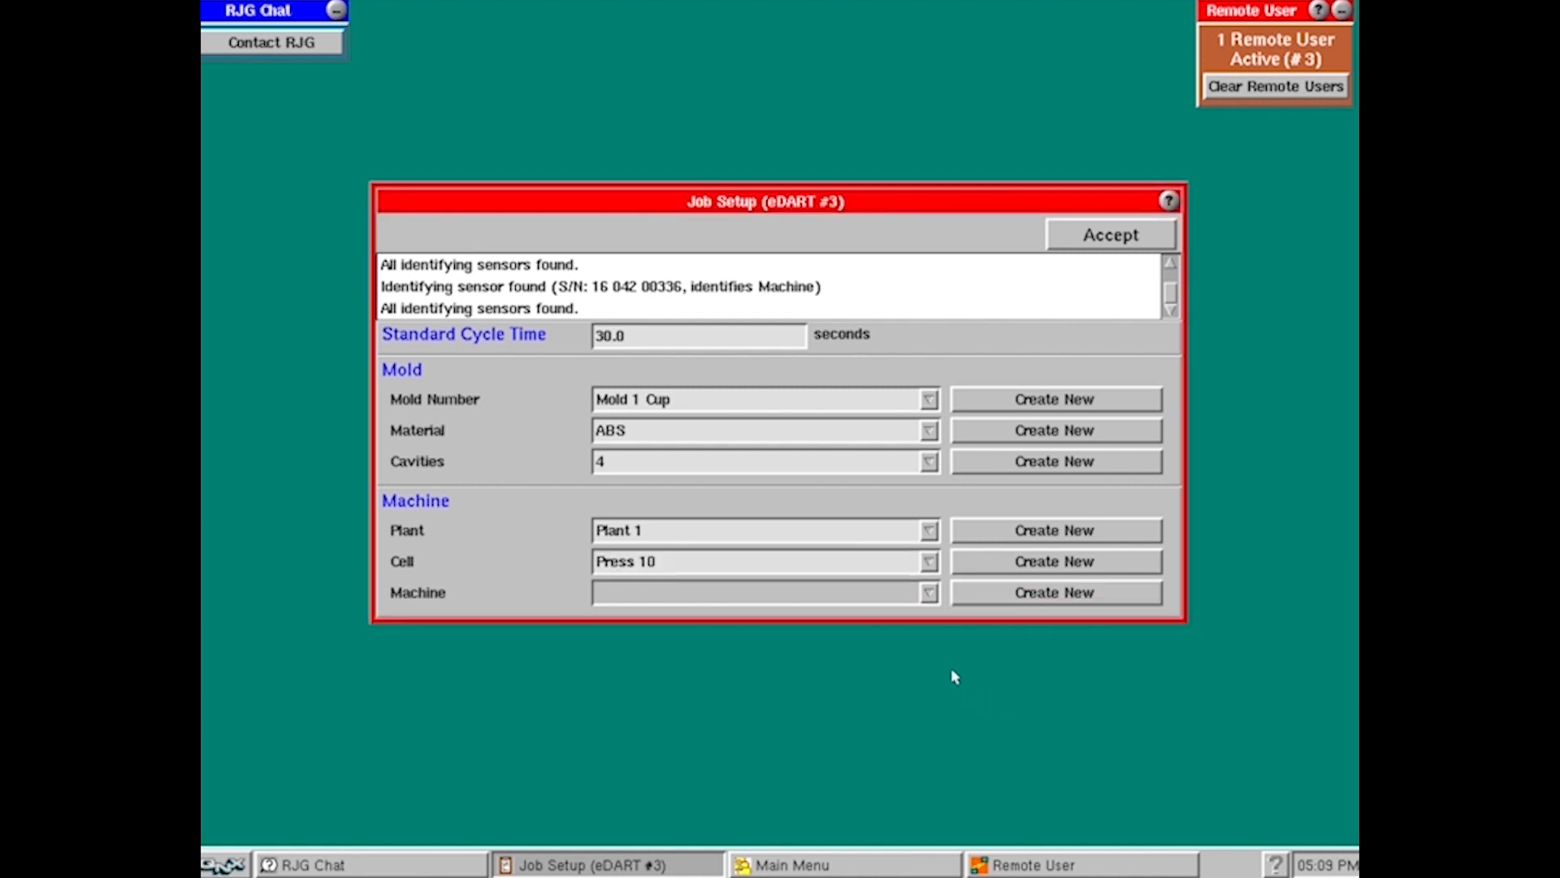
mouse_move(745, 602)
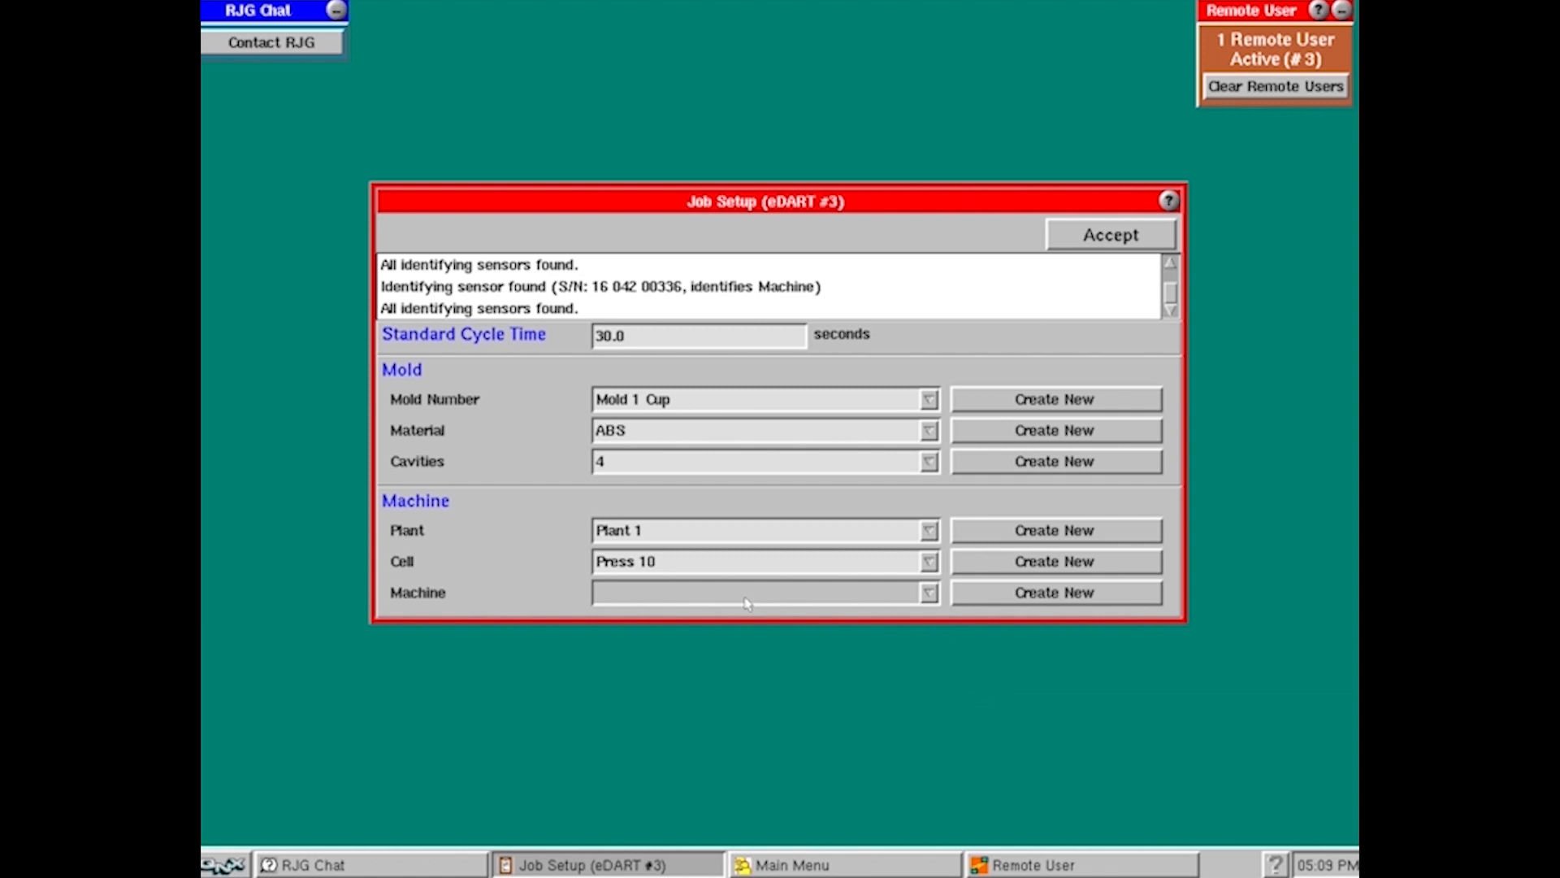
mouse_move(1051, 592)
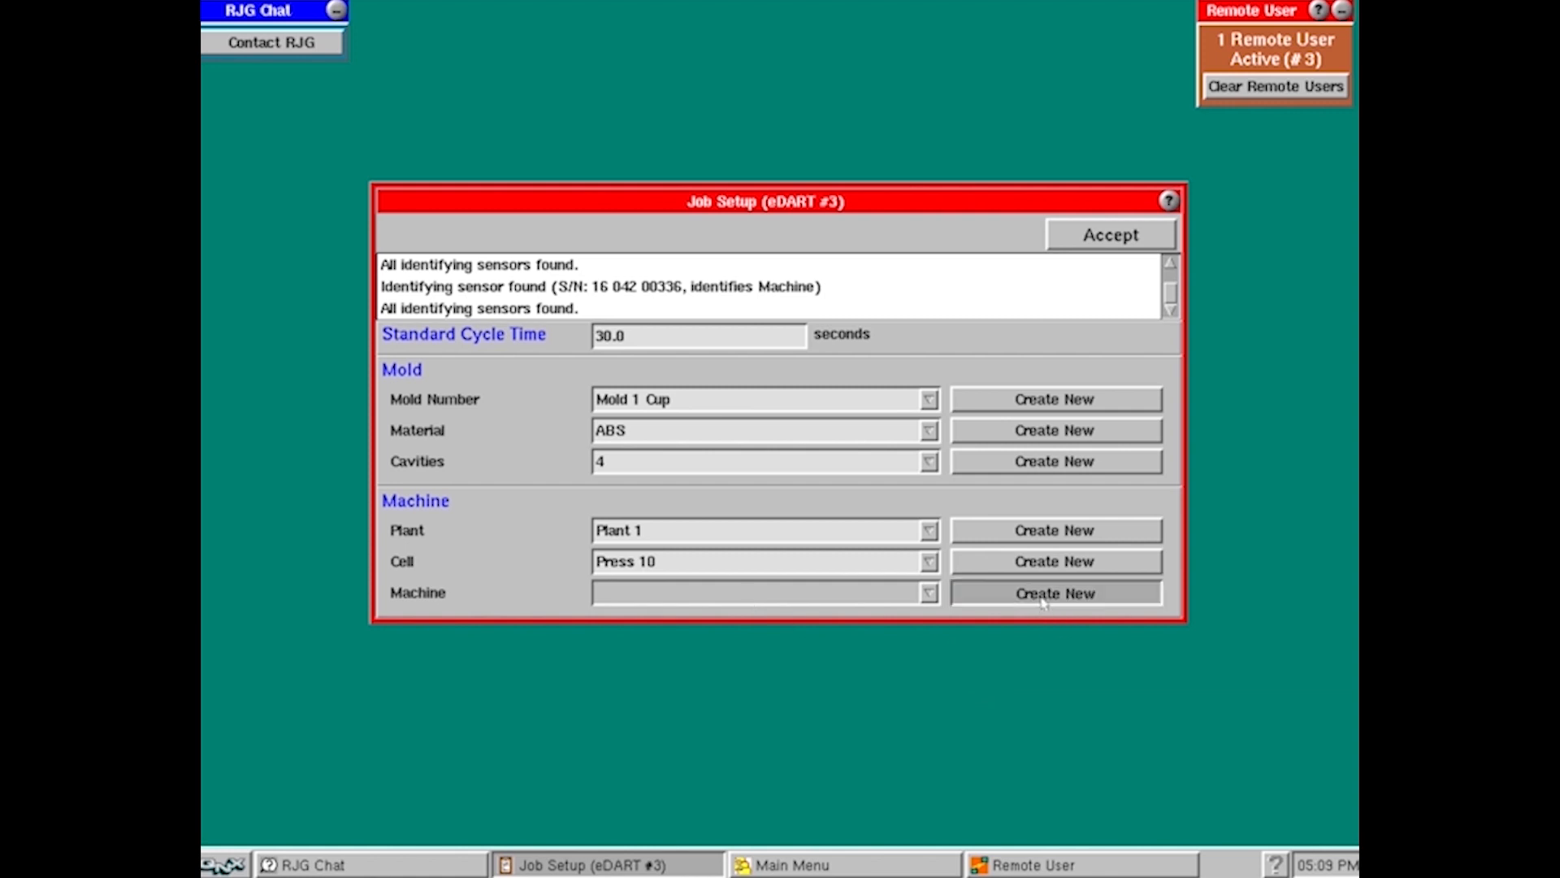
Add the machine 'Van Dorn 110 Ton', correcting a typo, and accept it
left_click(1053, 593)
type("Van DOrn")
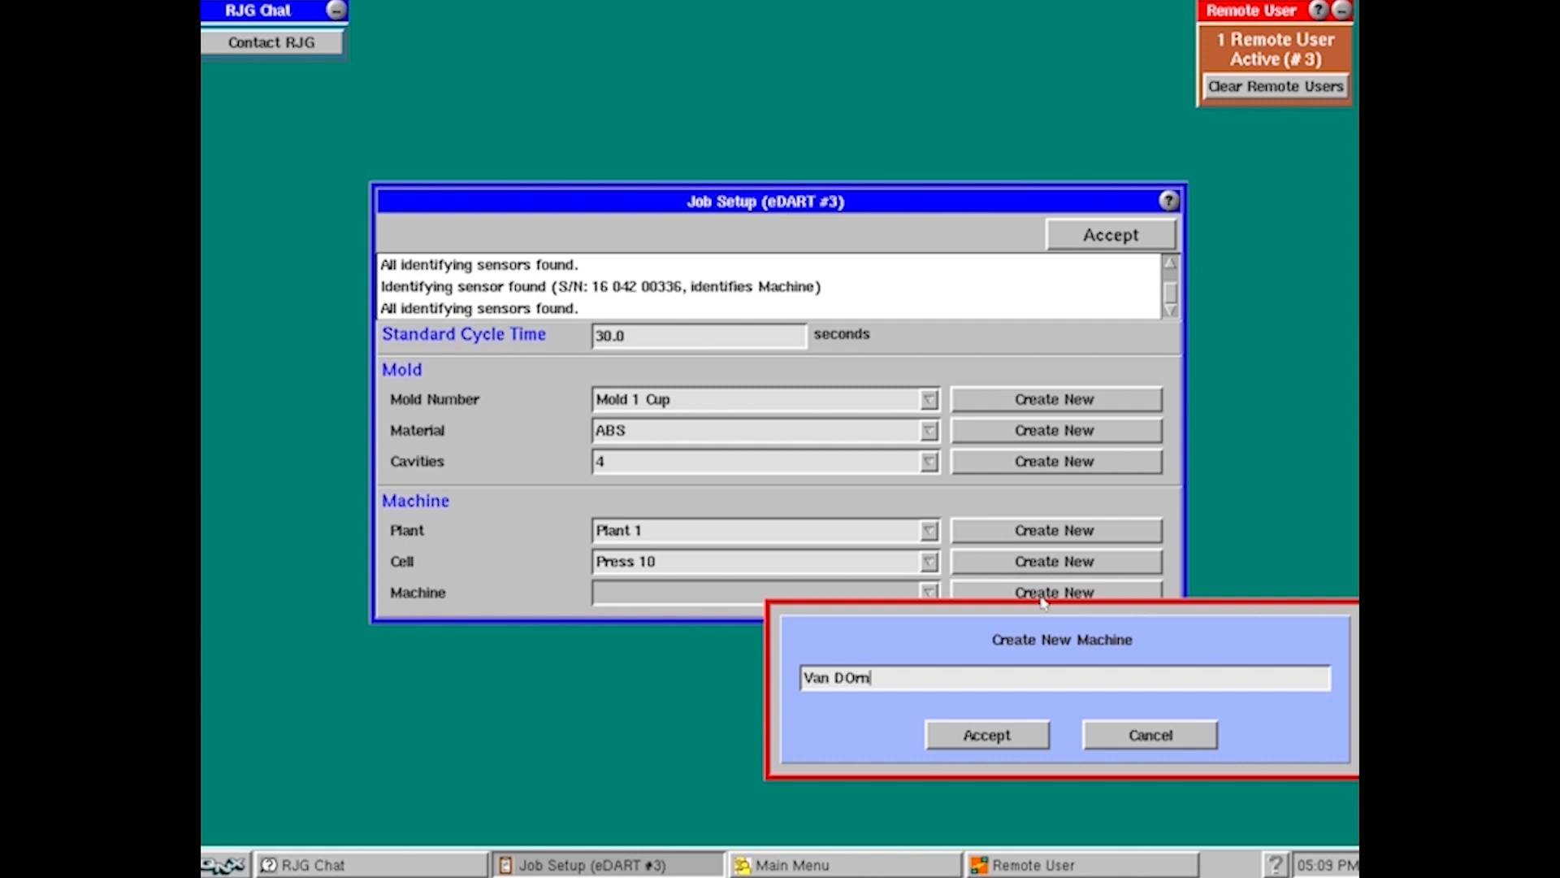
key("Backspace")
type("orn ")
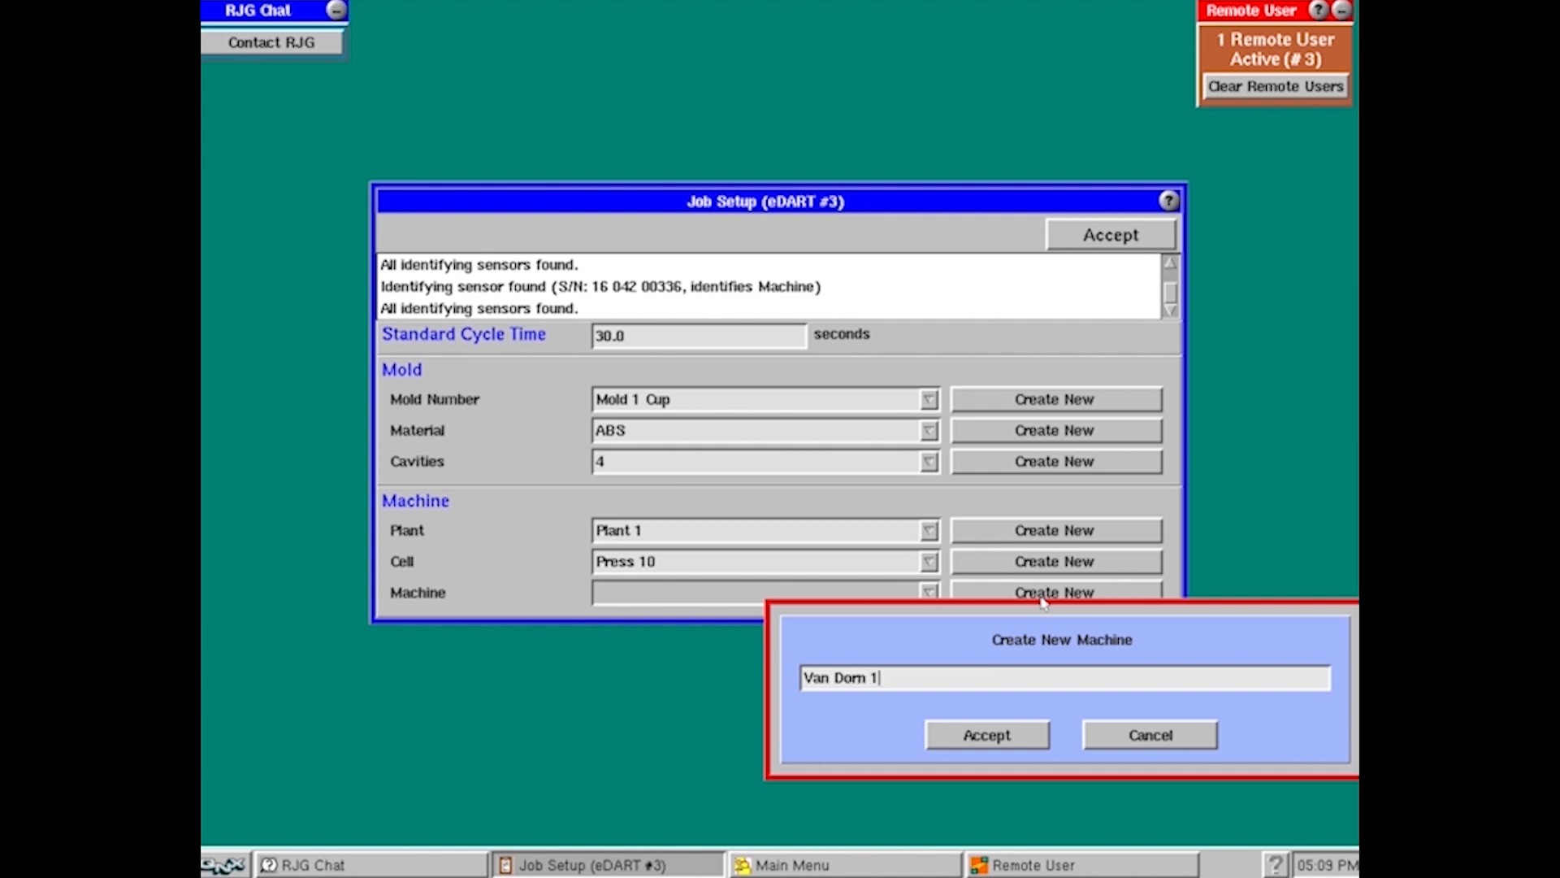
type("10 T")
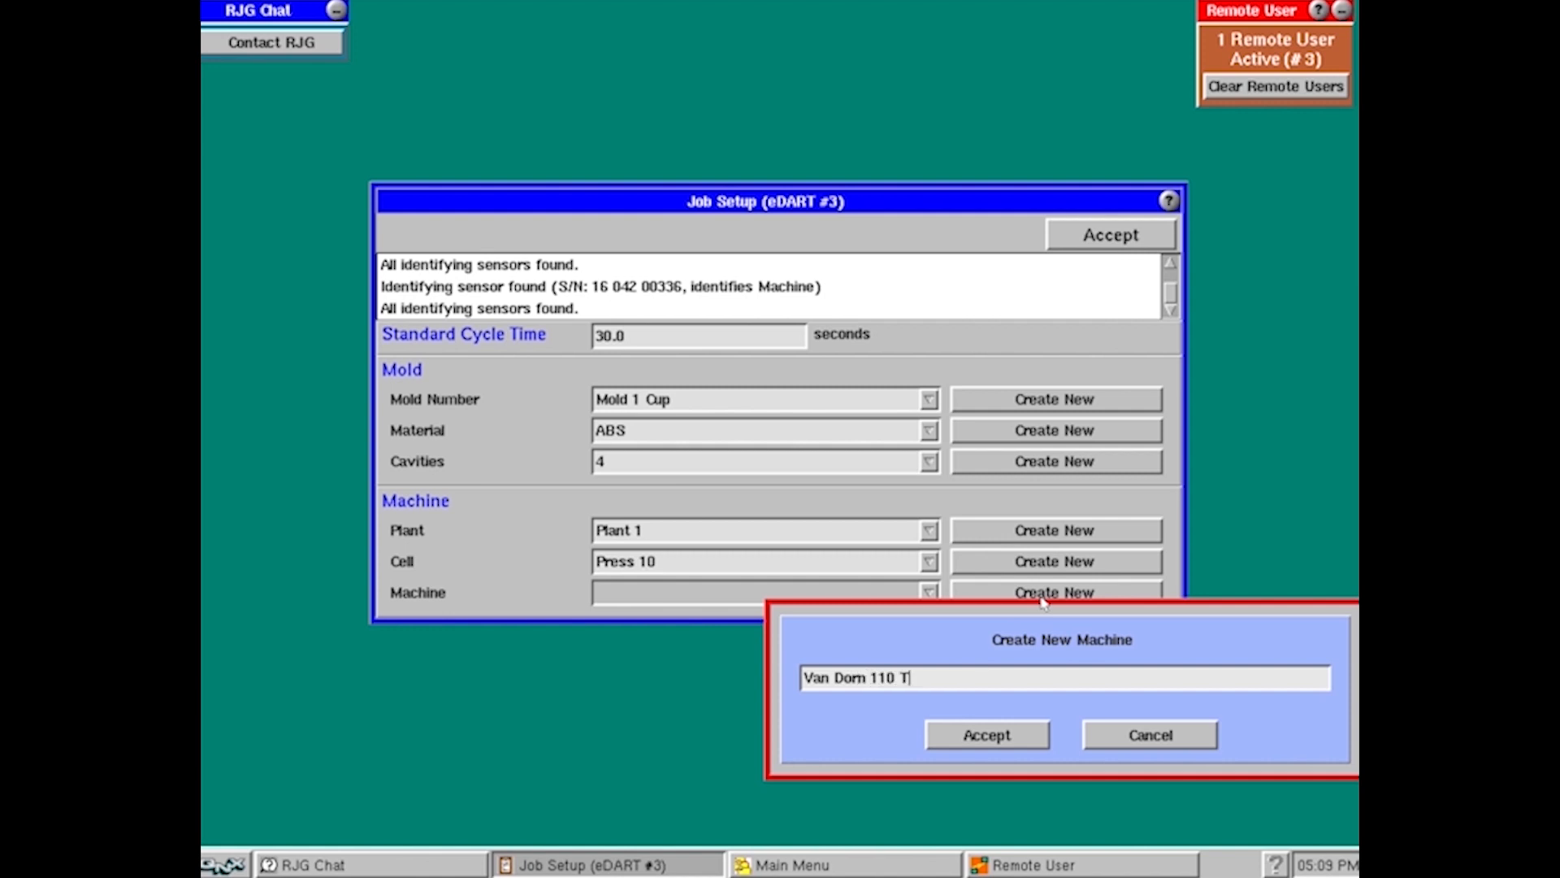
type("on")
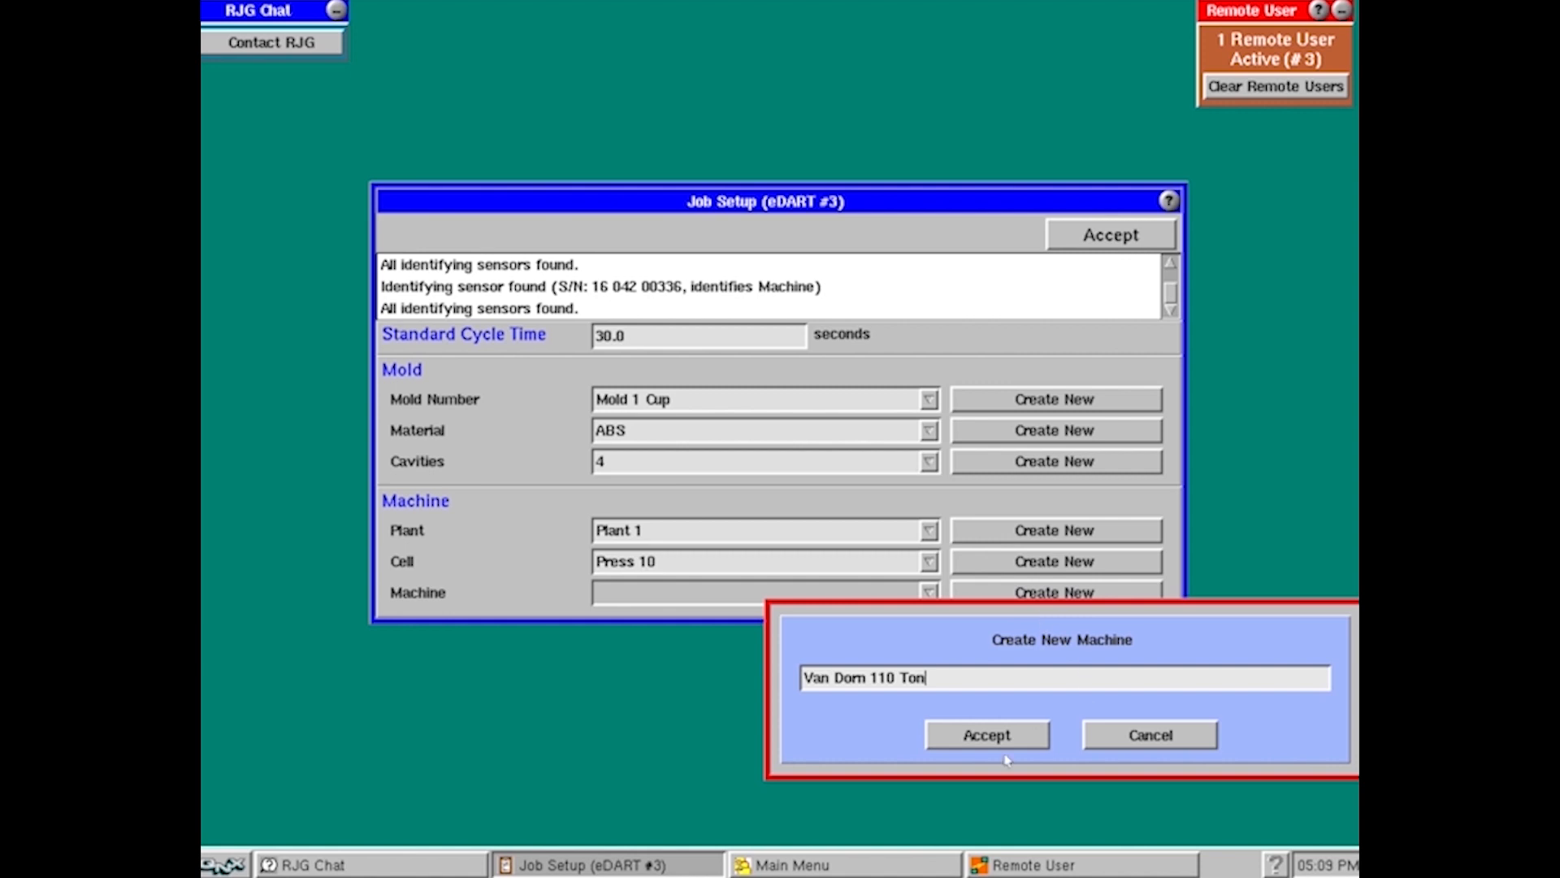
left_click(985, 735)
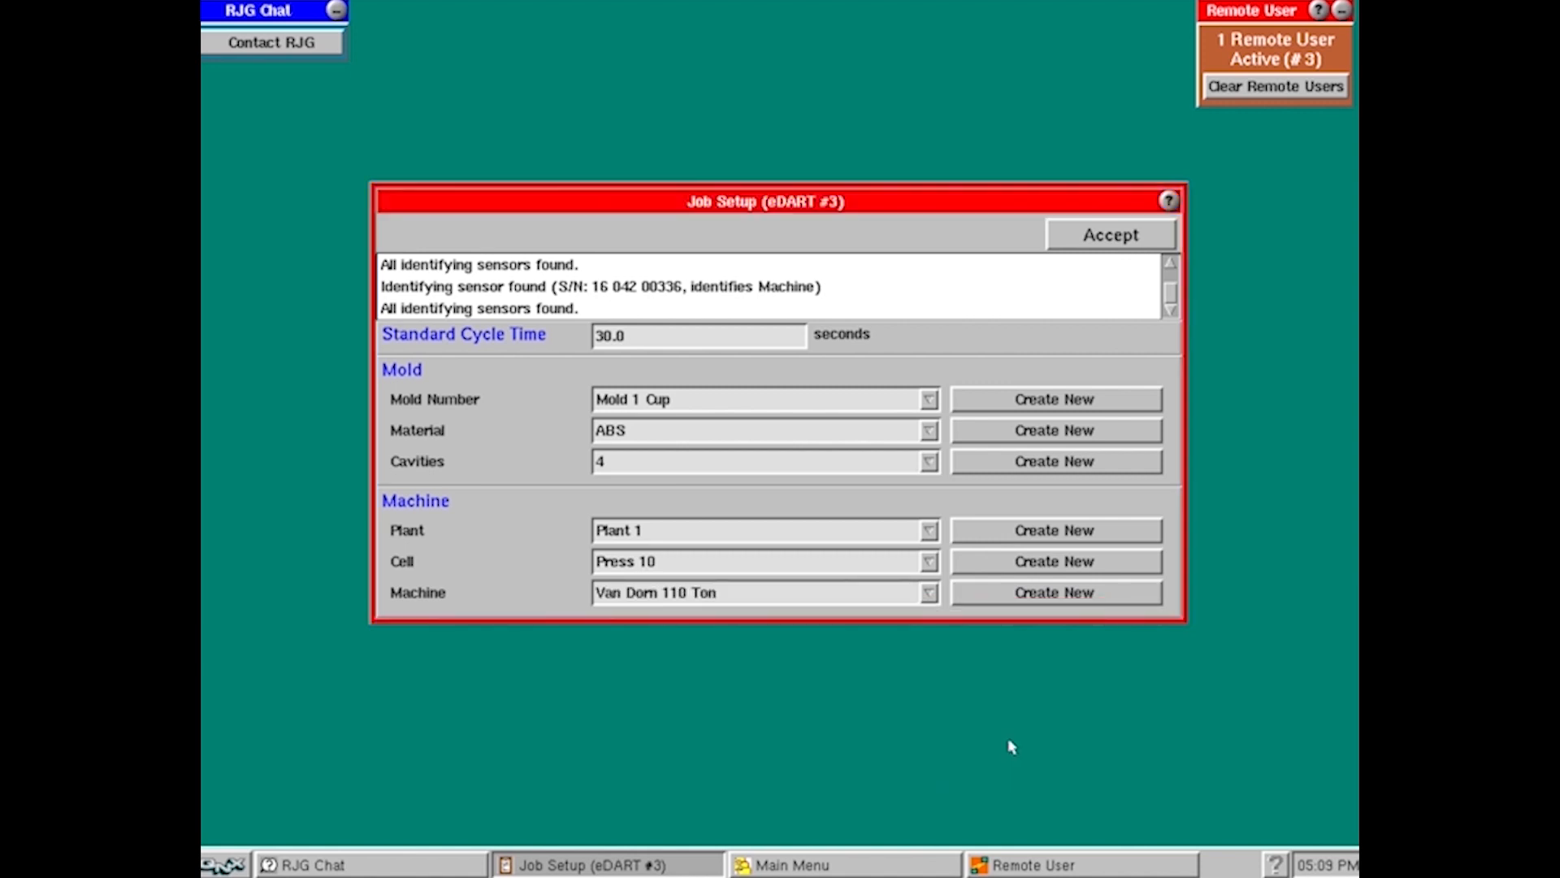
mouse_move(1100, 273)
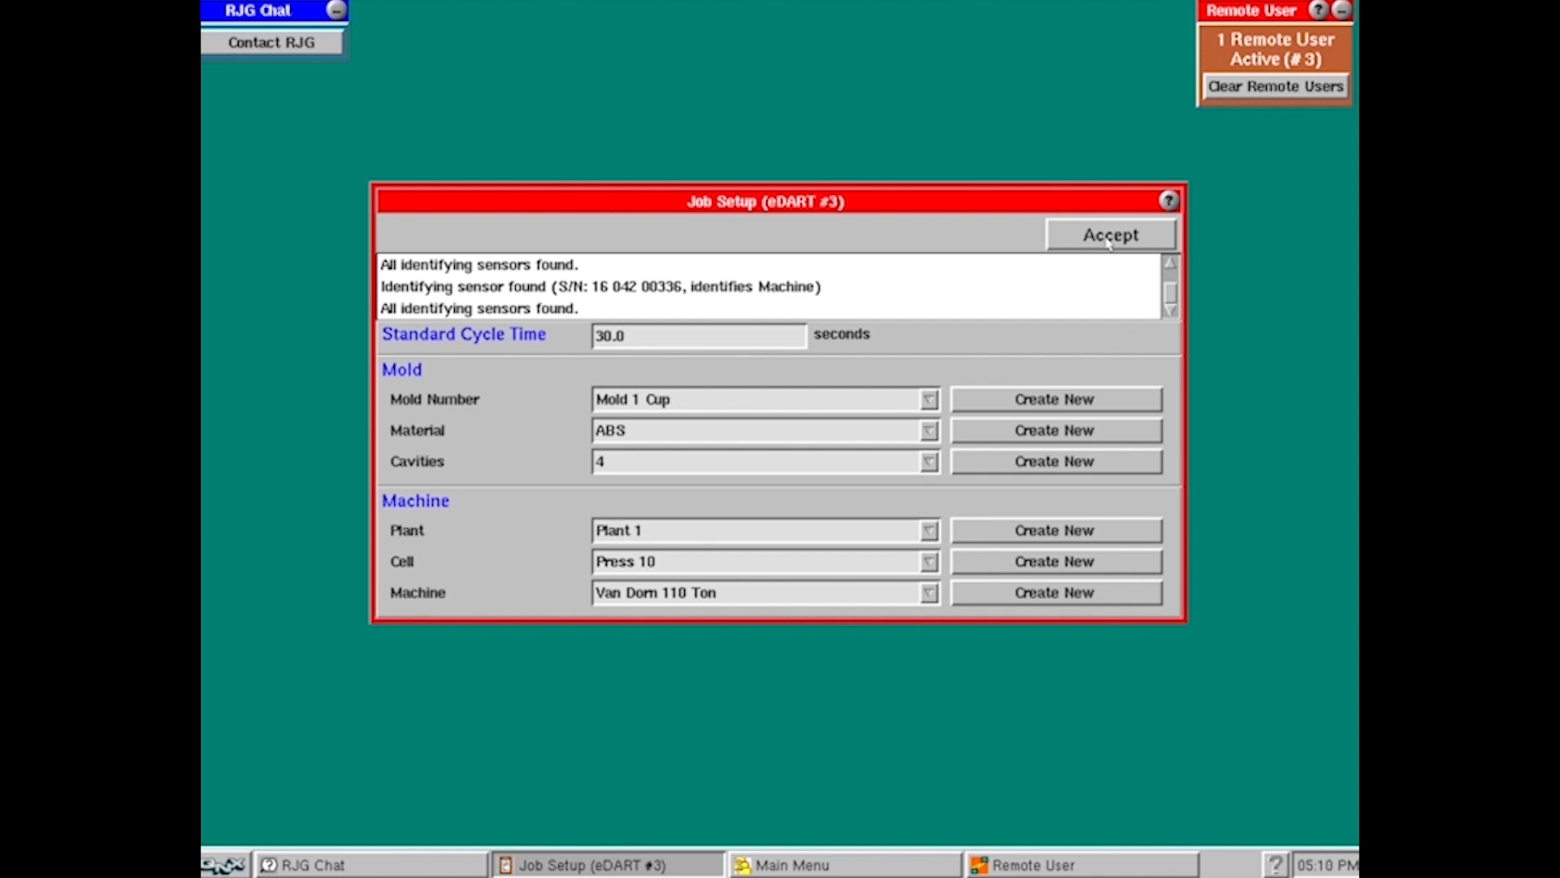
Accept the Job Setup and continue past the No Connection to Server warning
left_click(1110, 234)
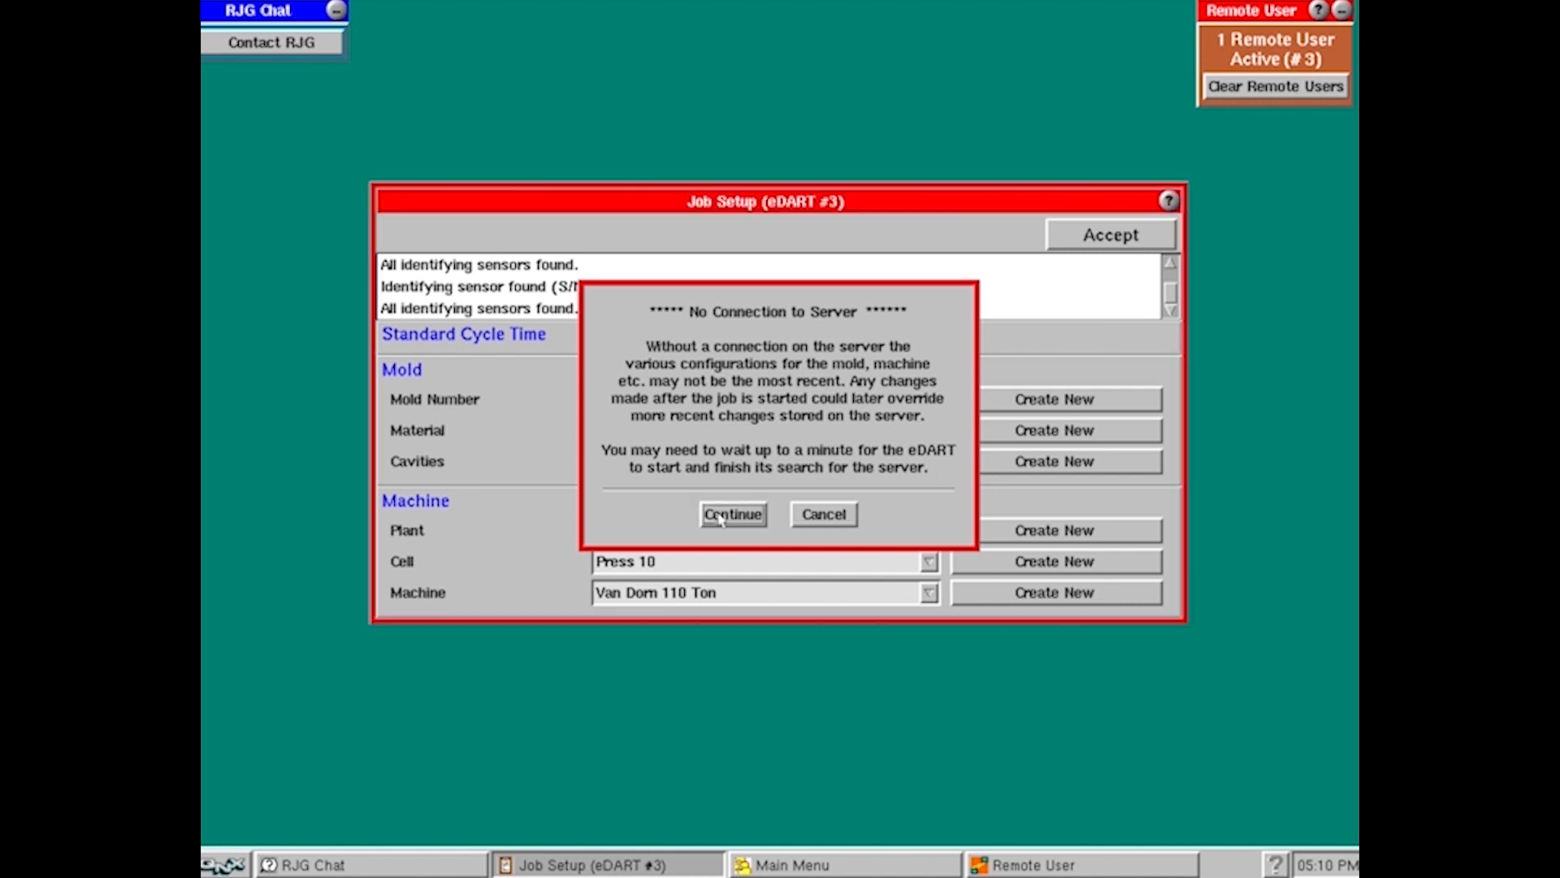
left_click(732, 515)
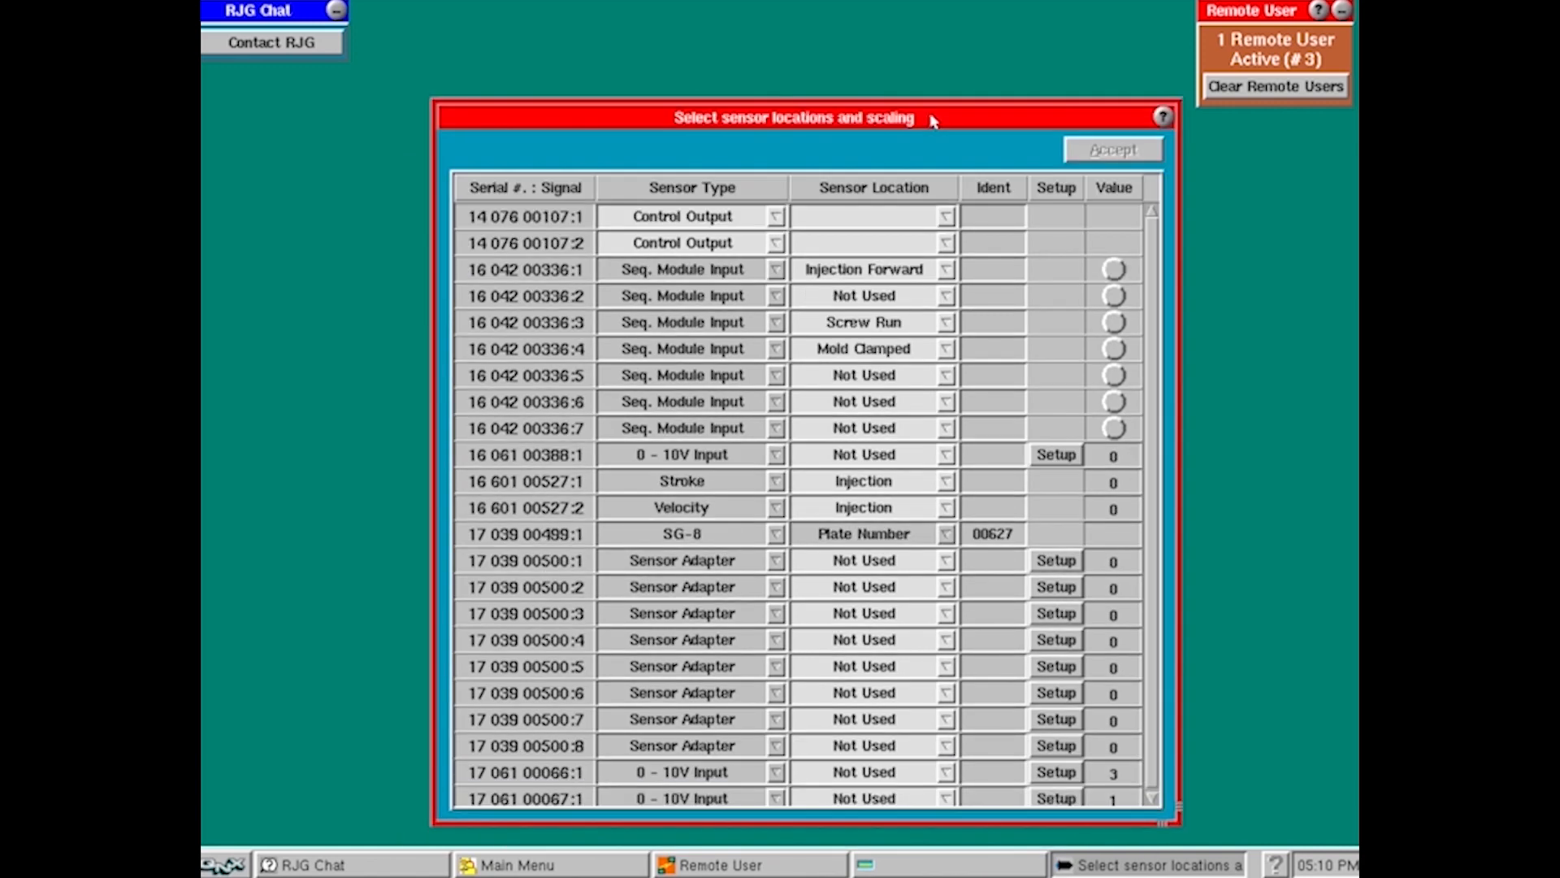
mouse_move(796, 111)
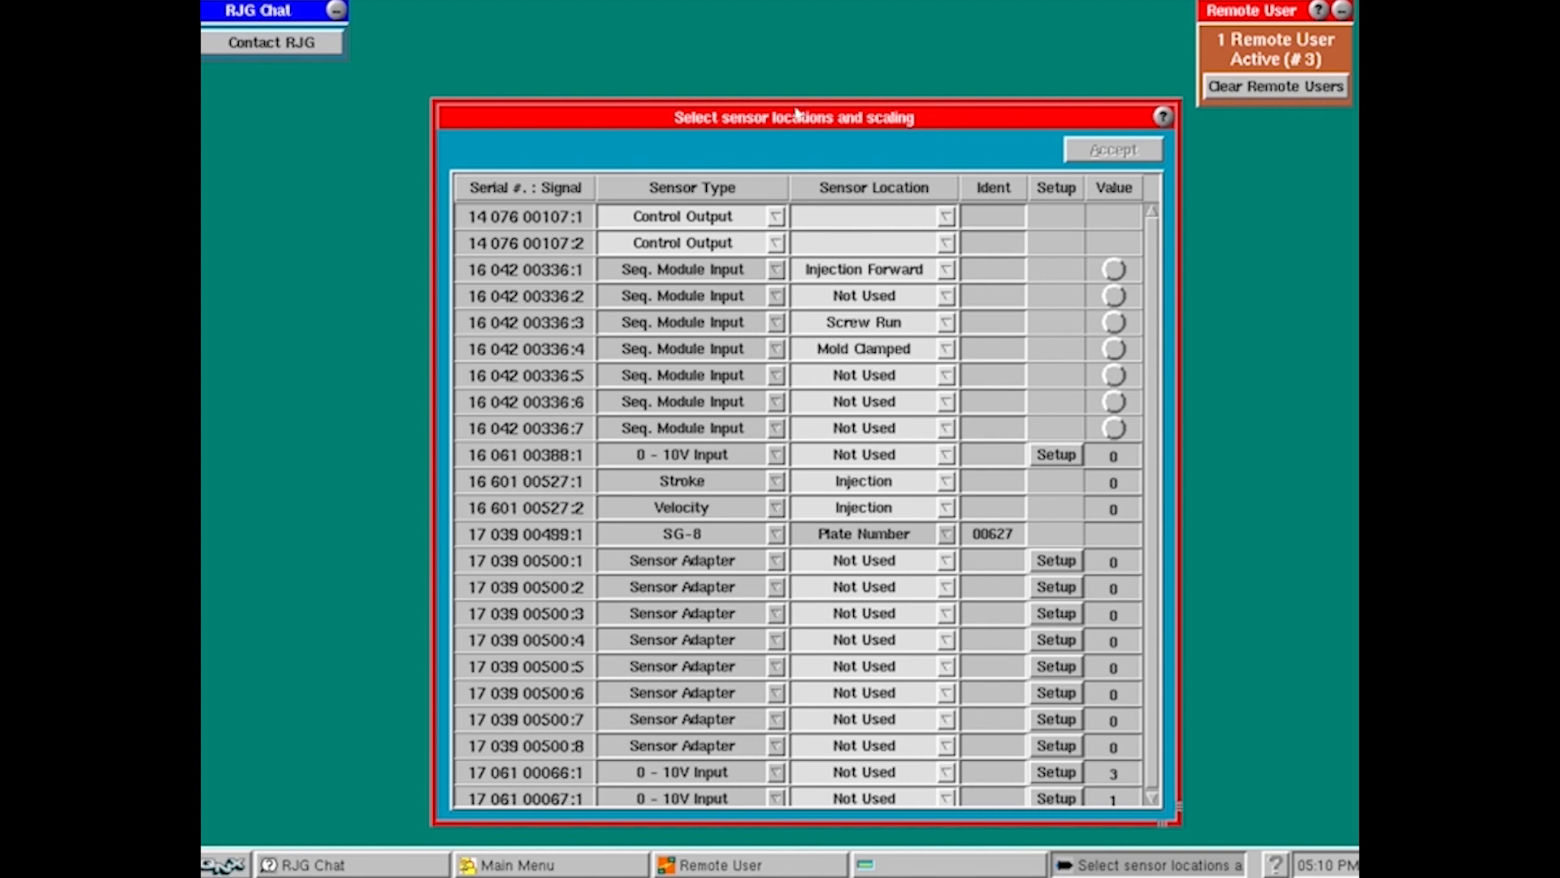